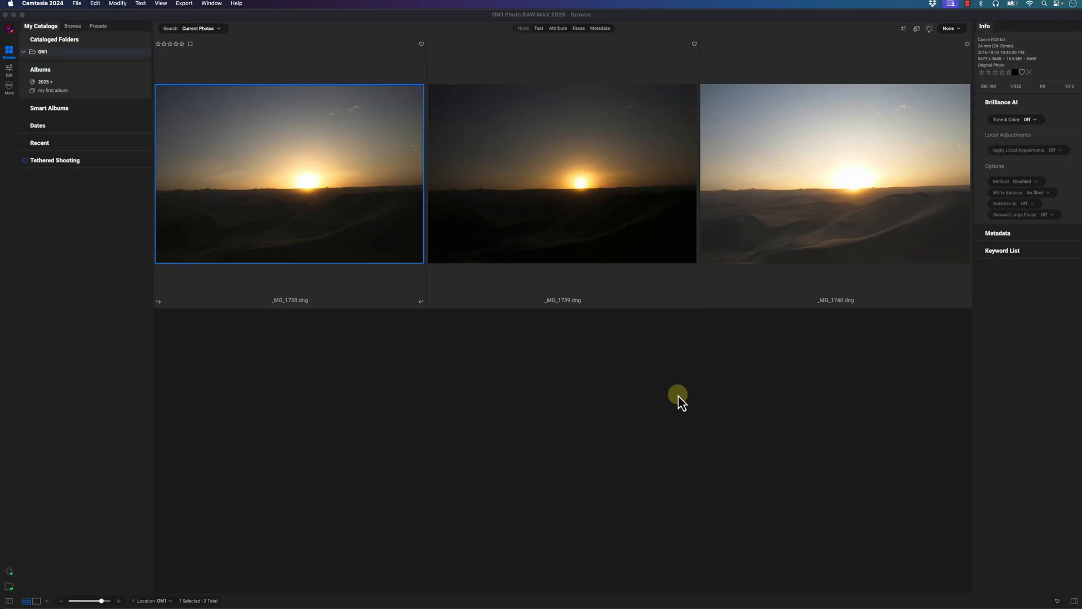
pyautogui.moveTo(281, 188)
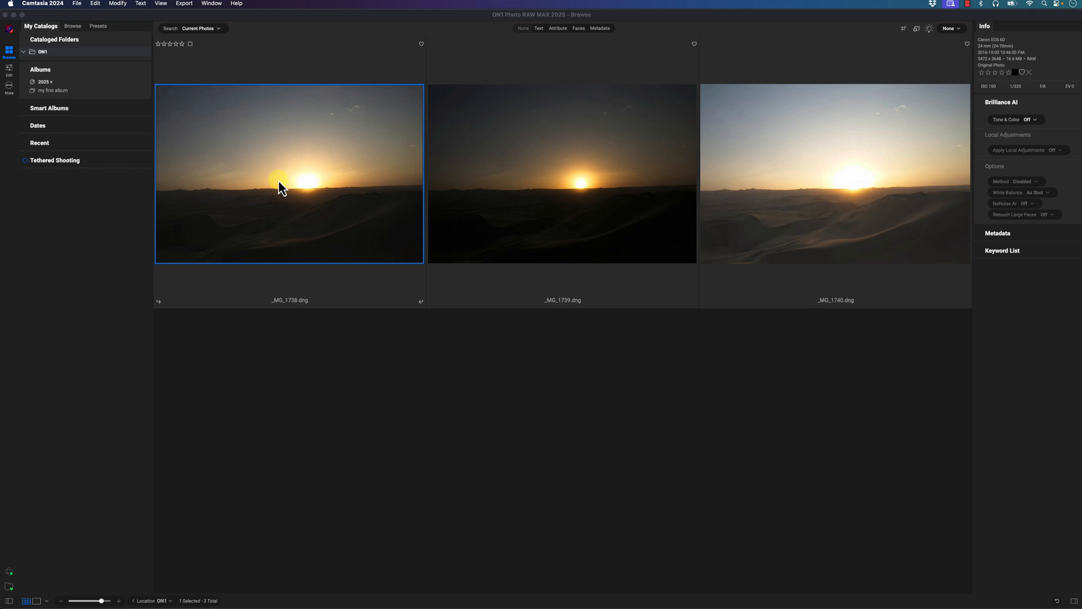
pyautogui.moveTo(780, 218)
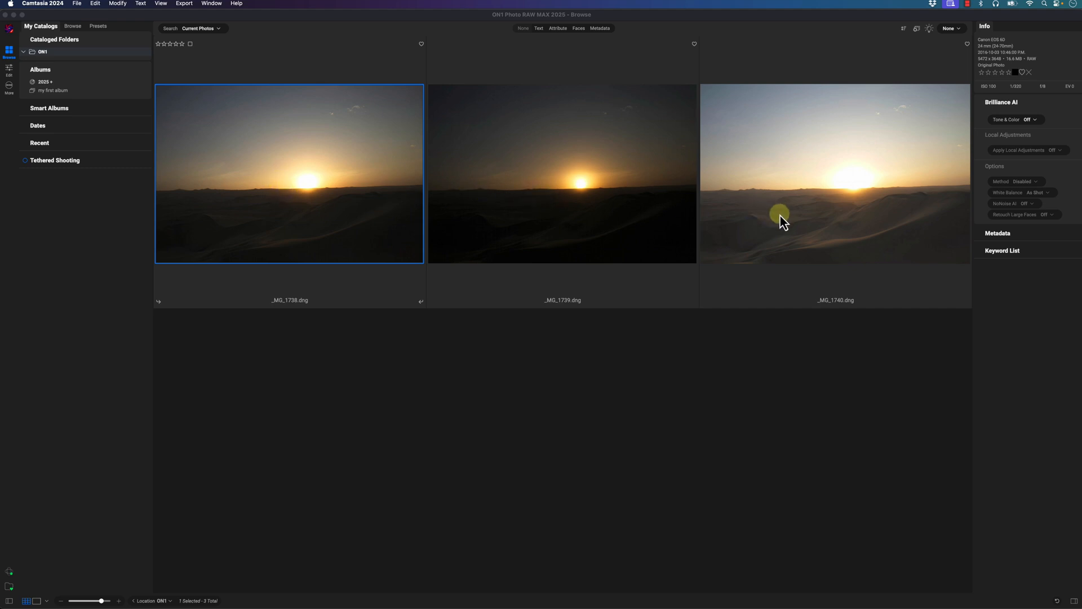
pyautogui.moveTo(617, 384)
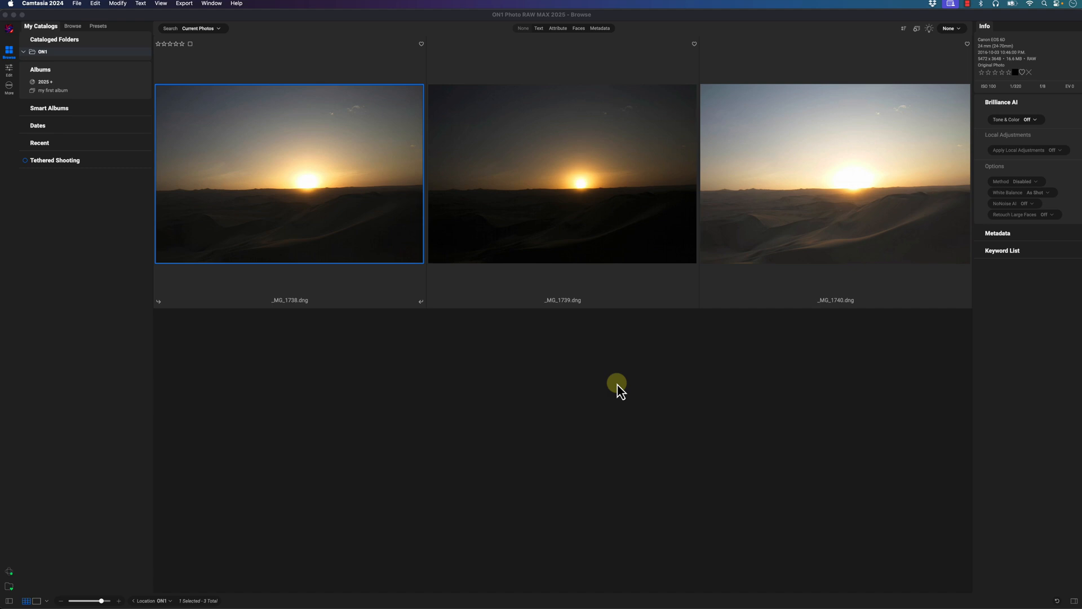
pyautogui.moveTo(566, 397)
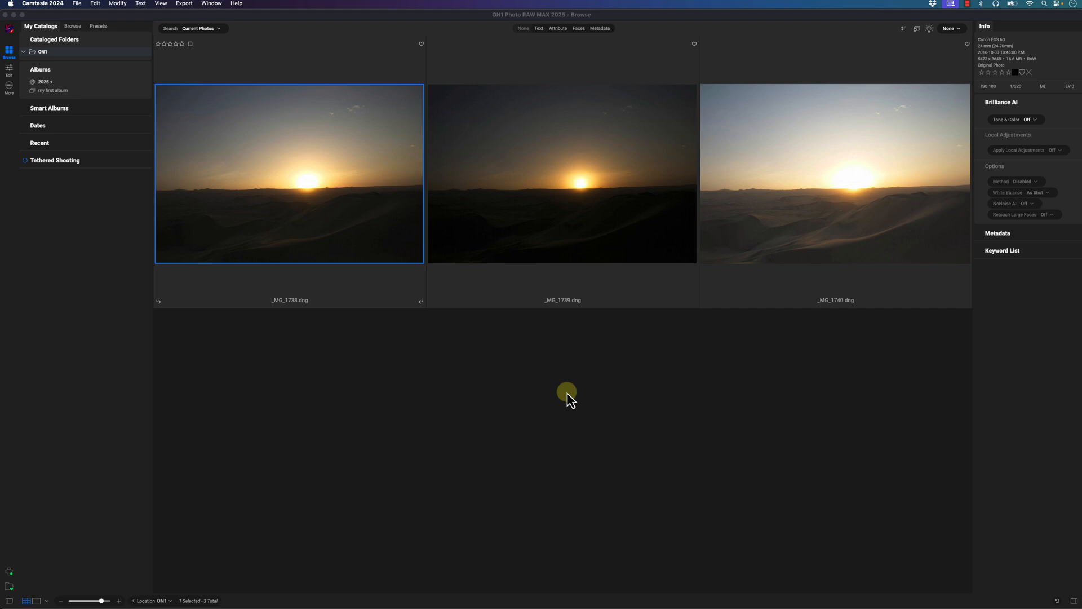
pyautogui.moveTo(872, 230)
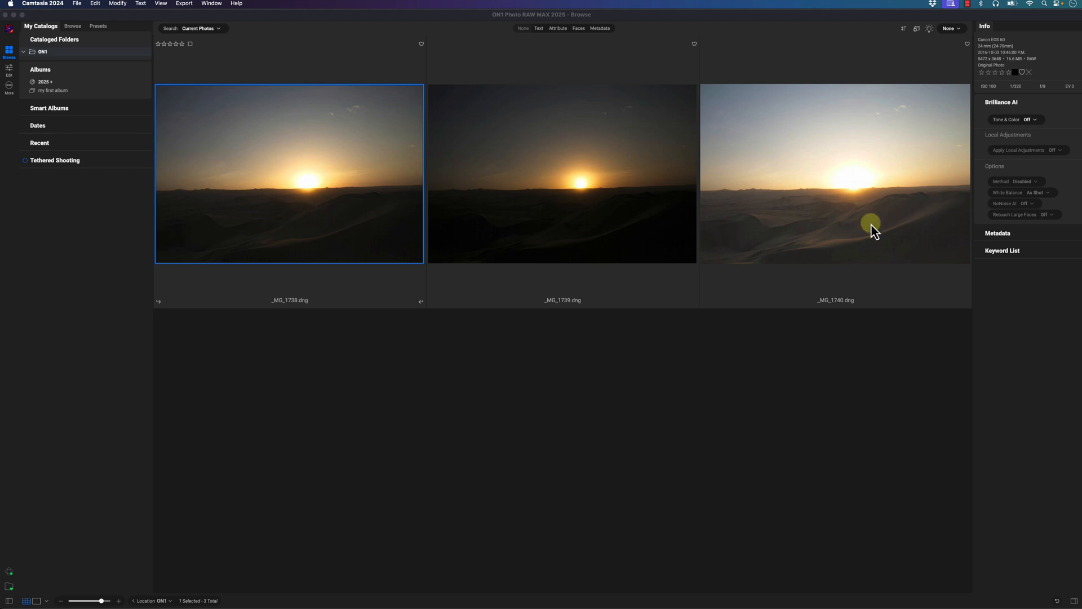
pyautogui.moveTo(385, 309)
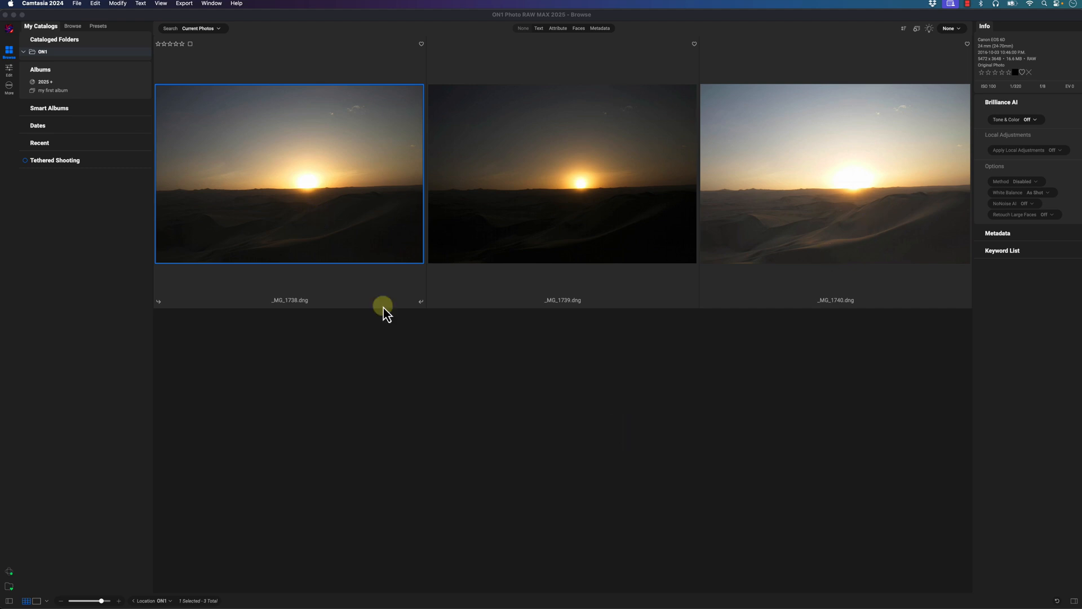
# View the first bracketed exposure full size and step through to _MG_1740.dng.
pyautogui.doubleClick(289, 173)
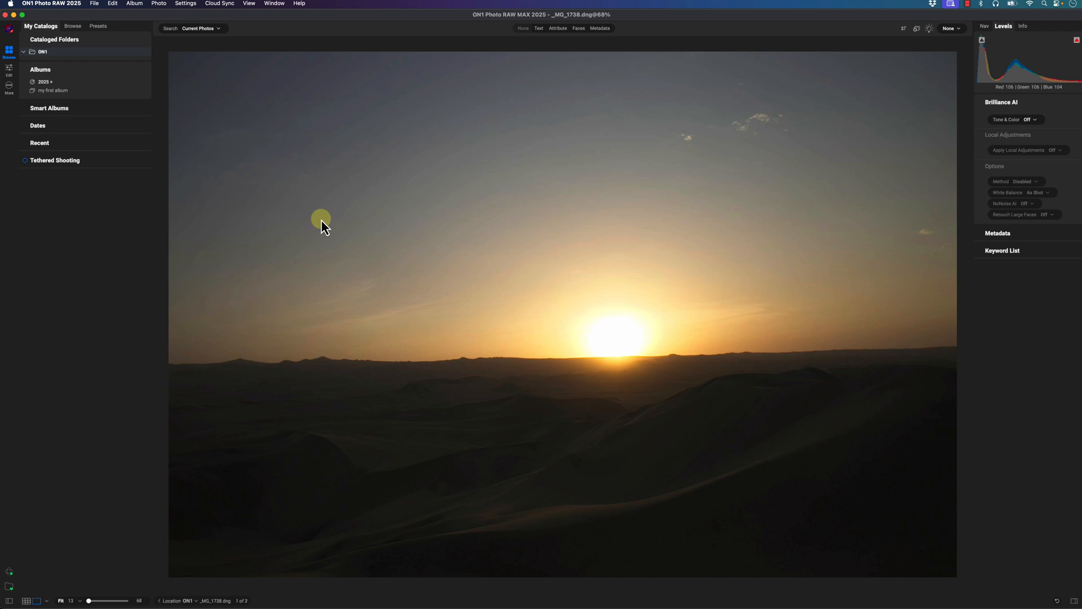
pyautogui.moveTo(582, 358)
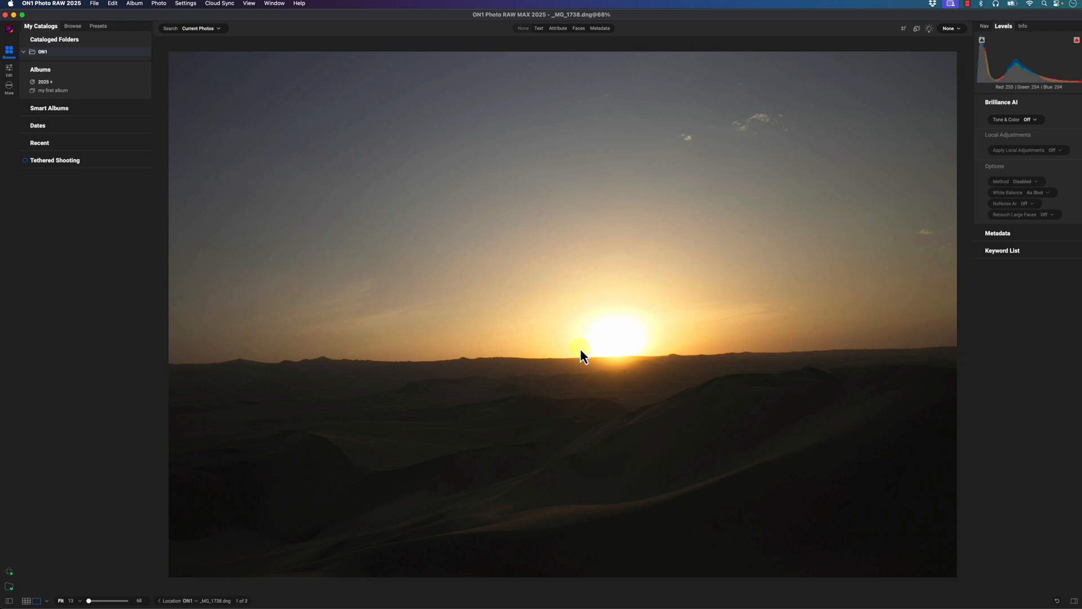
pyautogui.press('right')
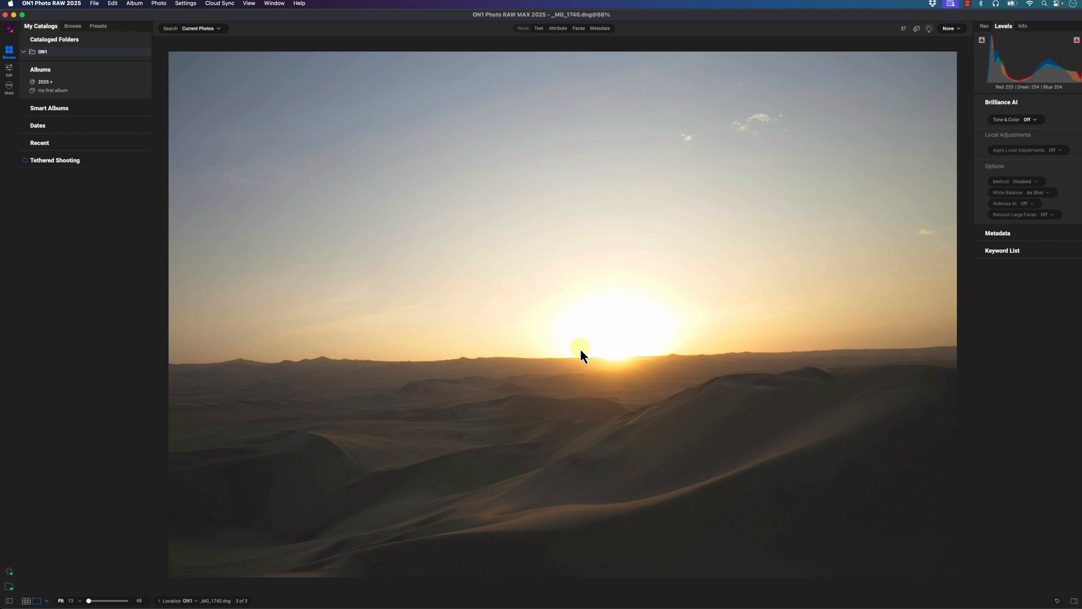
pyautogui.moveTo(262, 509)
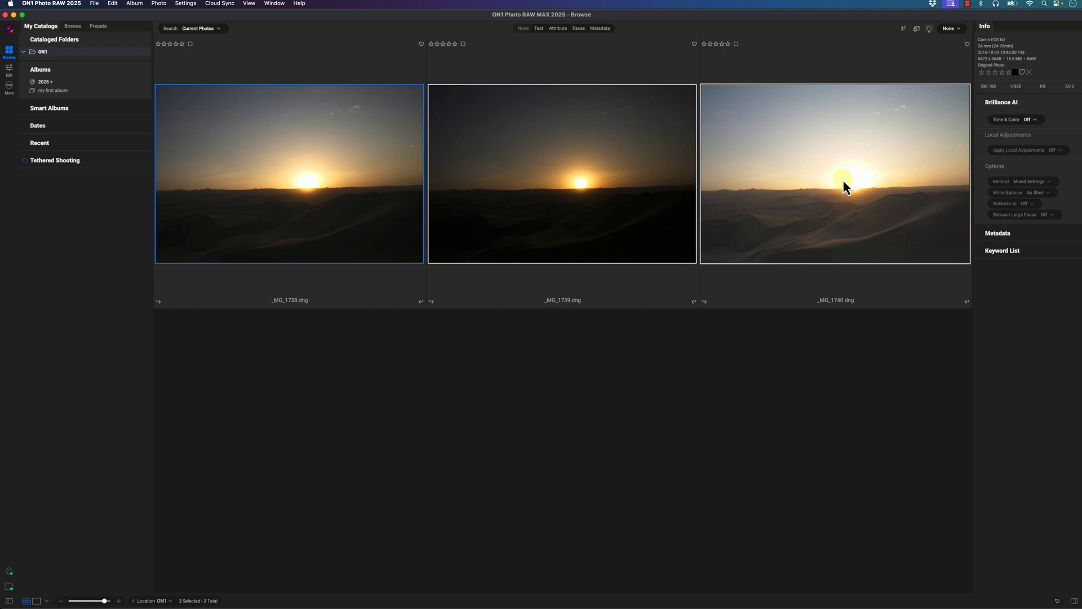
# Create an HDR from the three exposures, trying Surreal before applying the Glow look.
pyautogui.rightClick(836, 187)
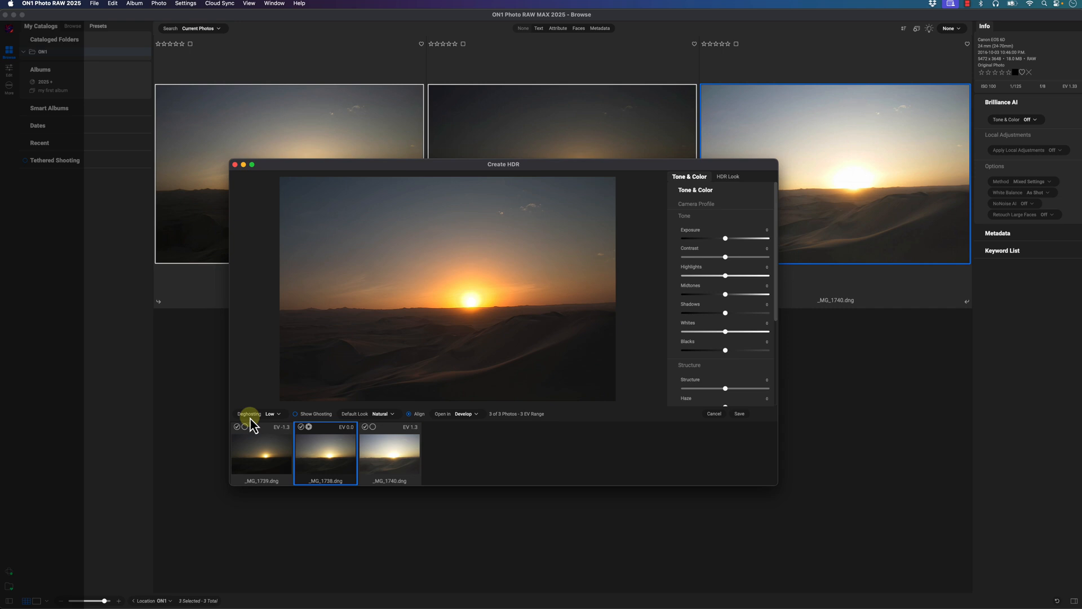
pyautogui.moveTo(426, 419)
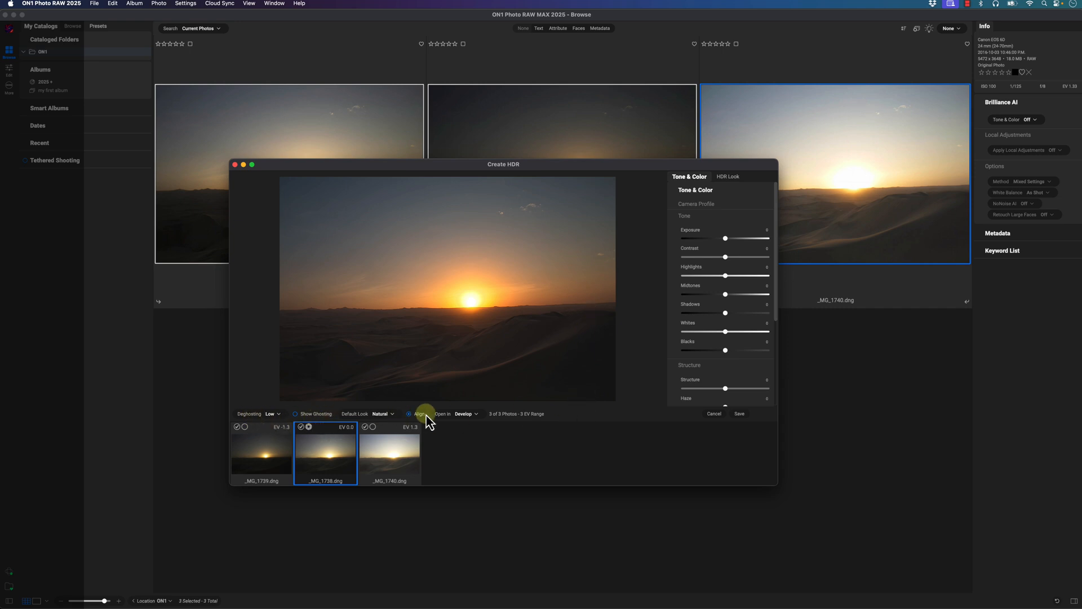
pyautogui.scroll(-3)
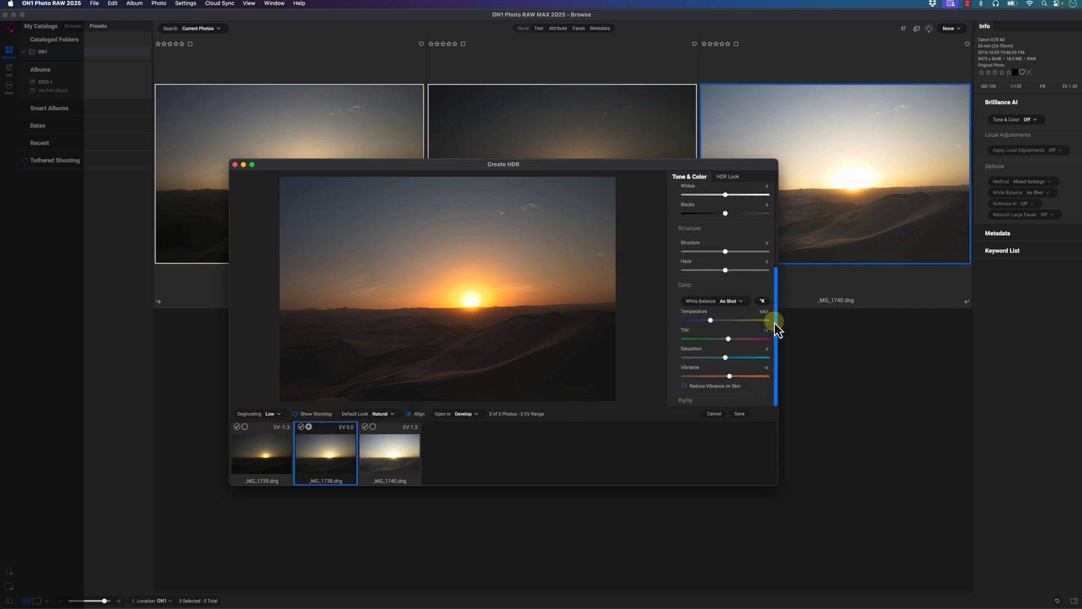
pyautogui.click(728, 176)
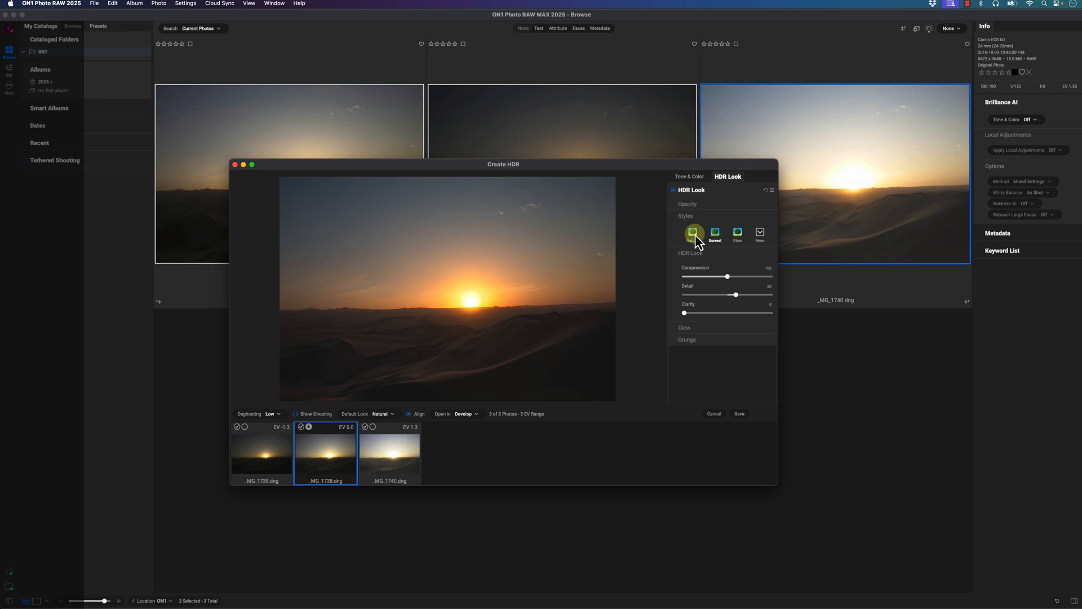
pyautogui.click(715, 233)
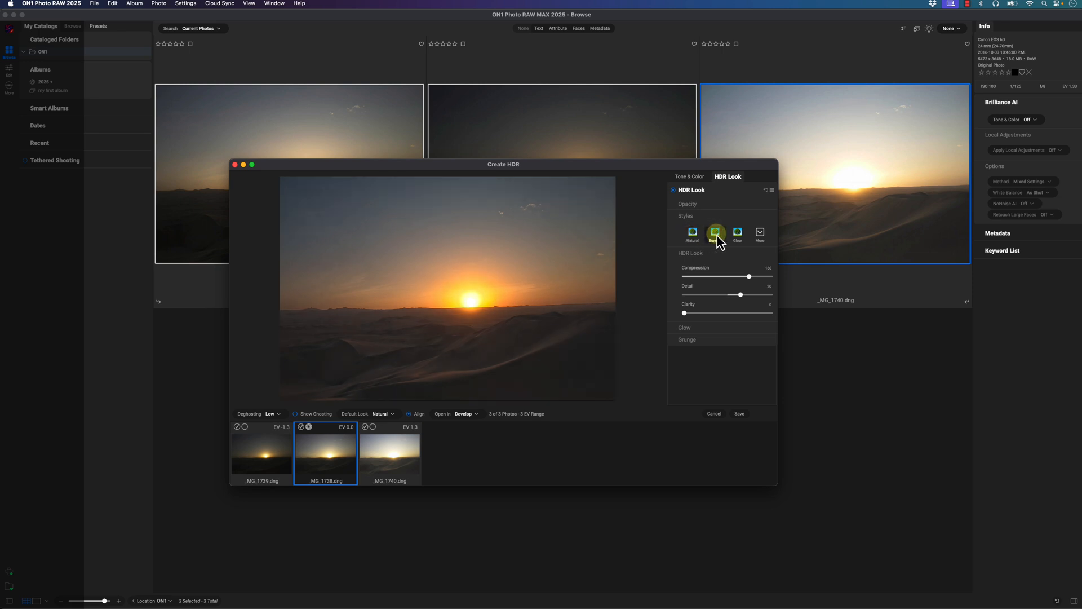
pyautogui.click(737, 231)
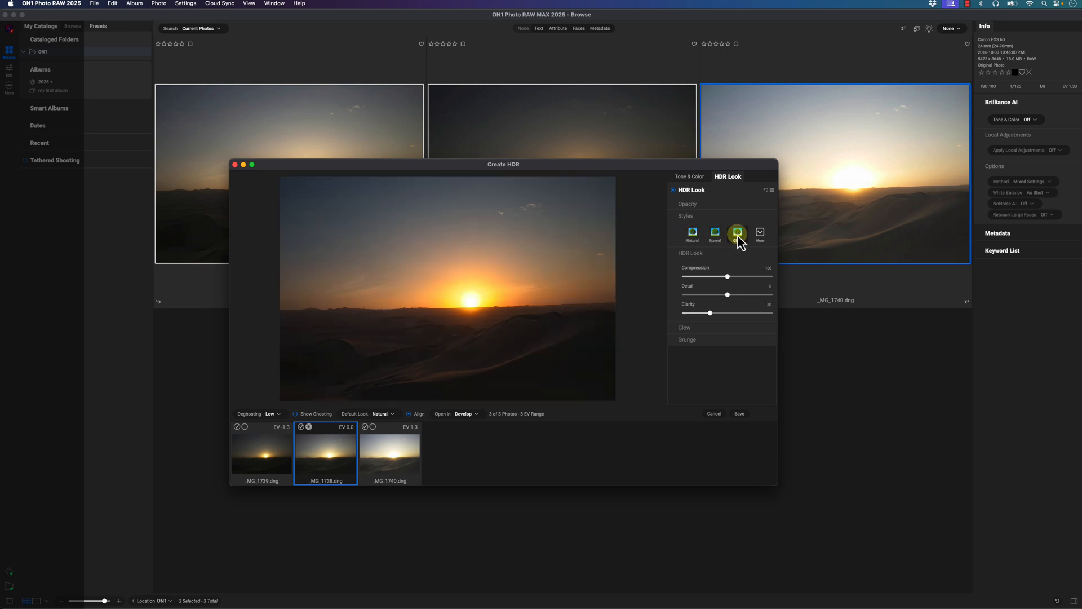
pyautogui.click(737, 233)
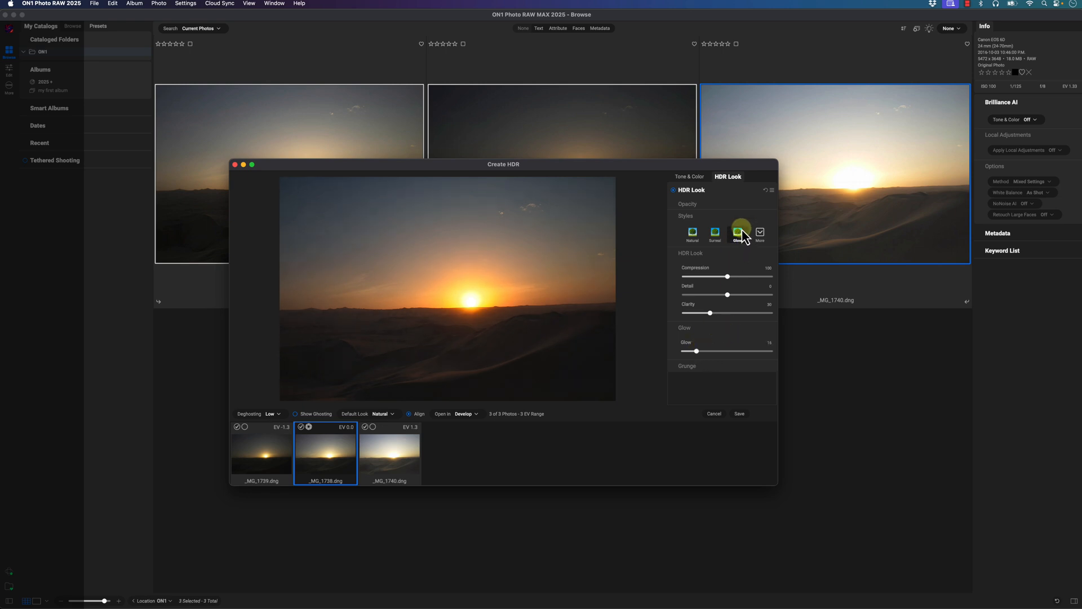
pyautogui.click(738, 231)
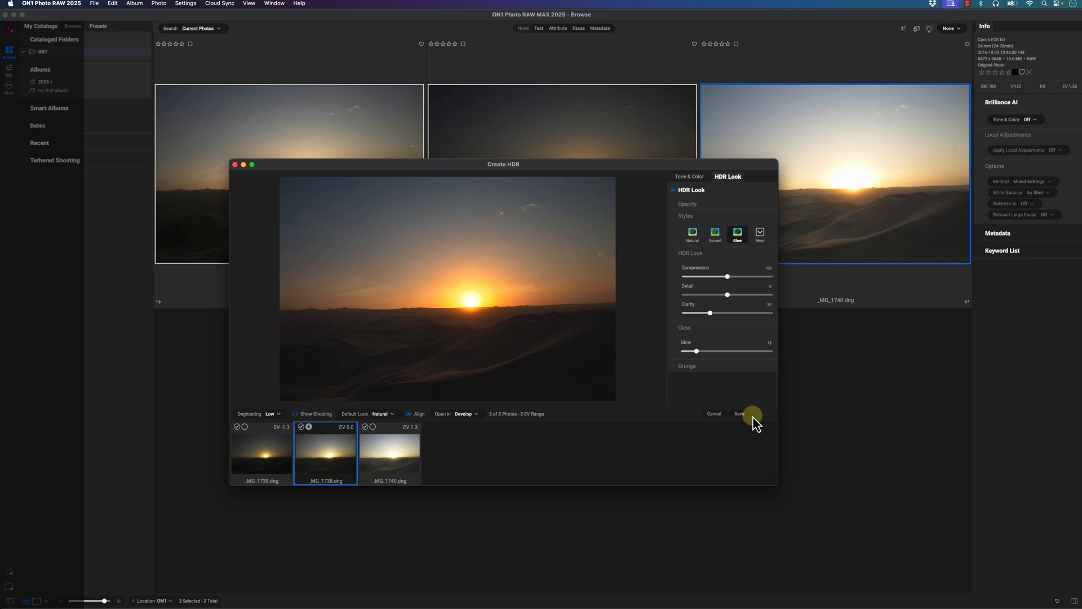
pyautogui.moveTo(793, 411)
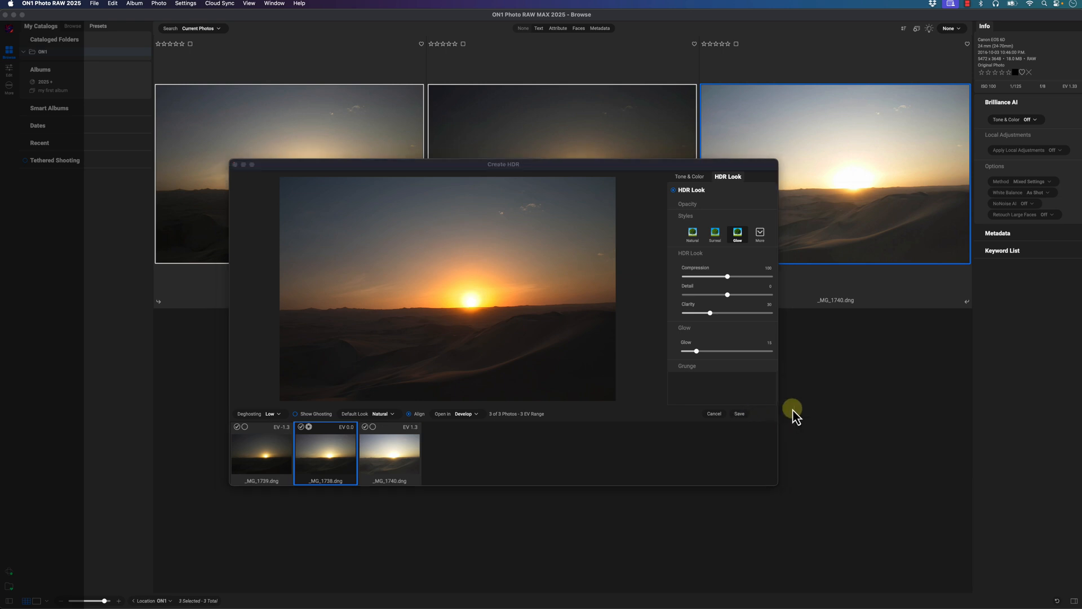
# Open _MG_1738_HDR in Develop and raise its Structure slider to 31.
pyautogui.click(713, 414)
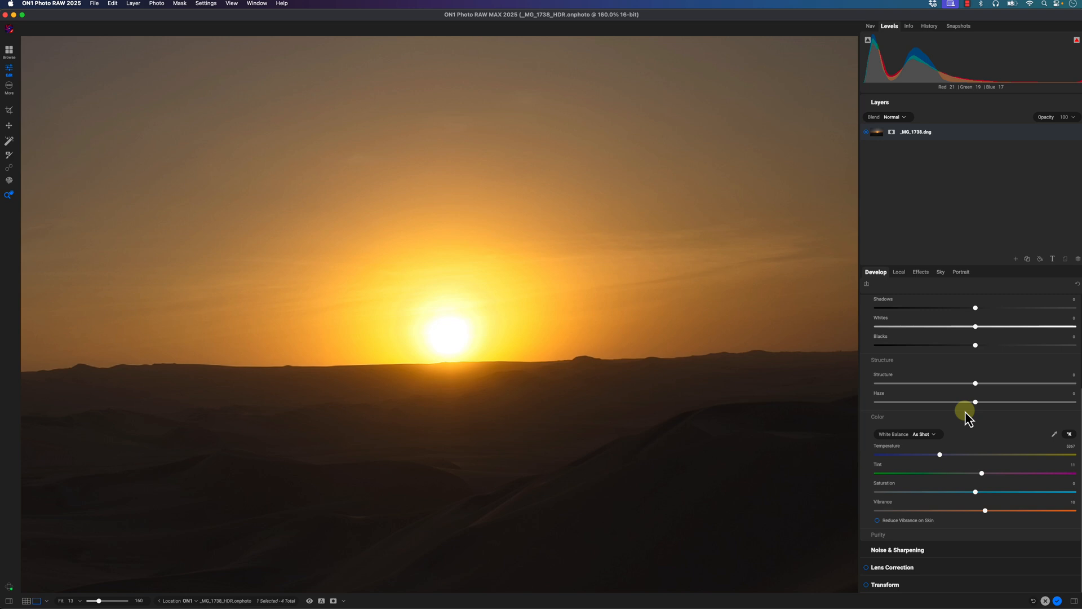
pyautogui.moveTo(912, 412)
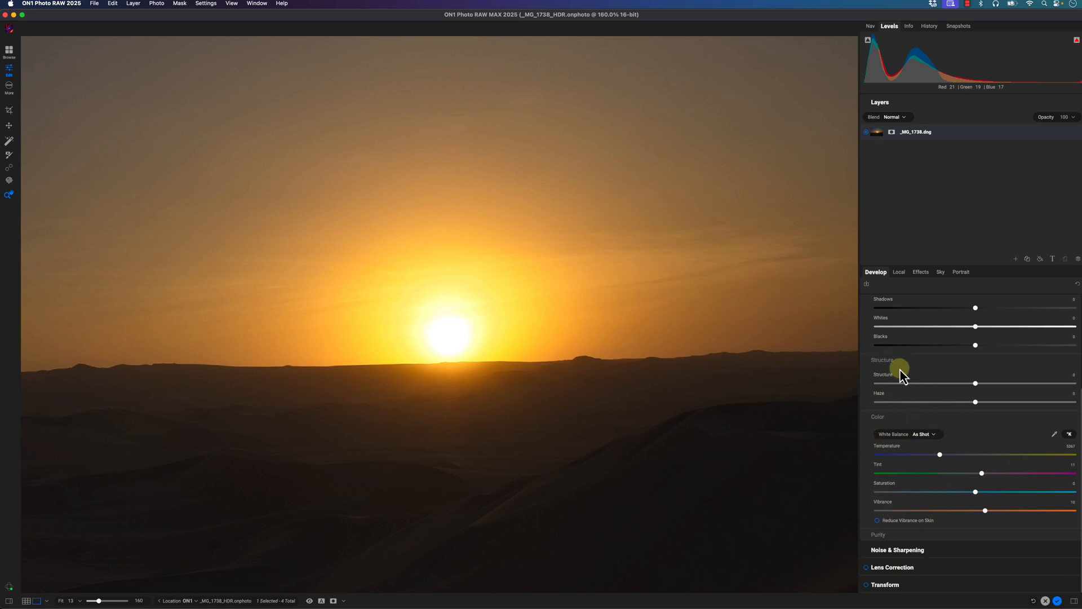
pyautogui.scroll(3)
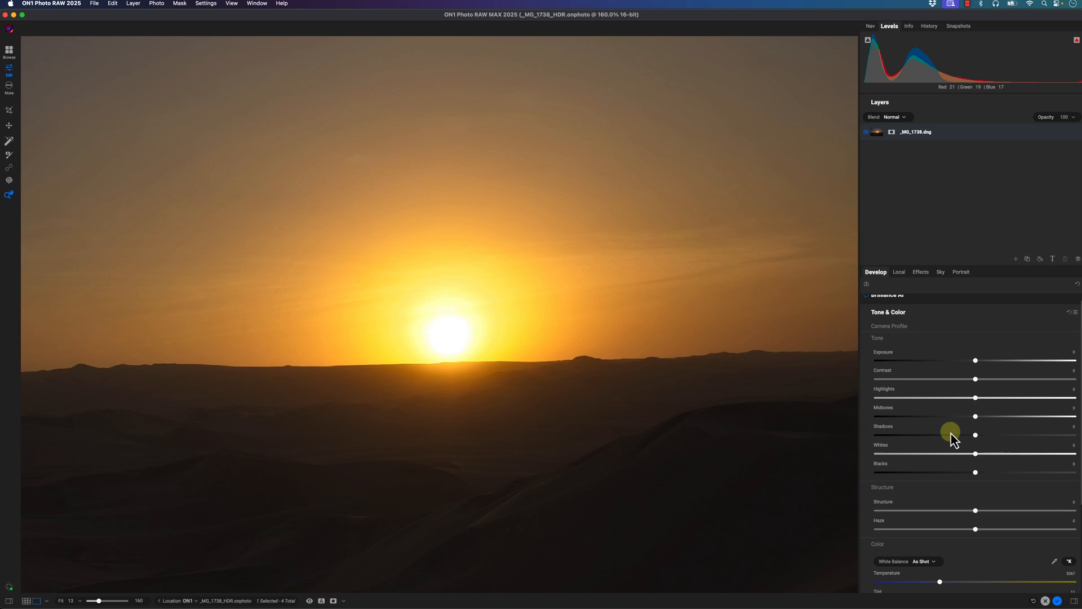
pyautogui.scroll(-3)
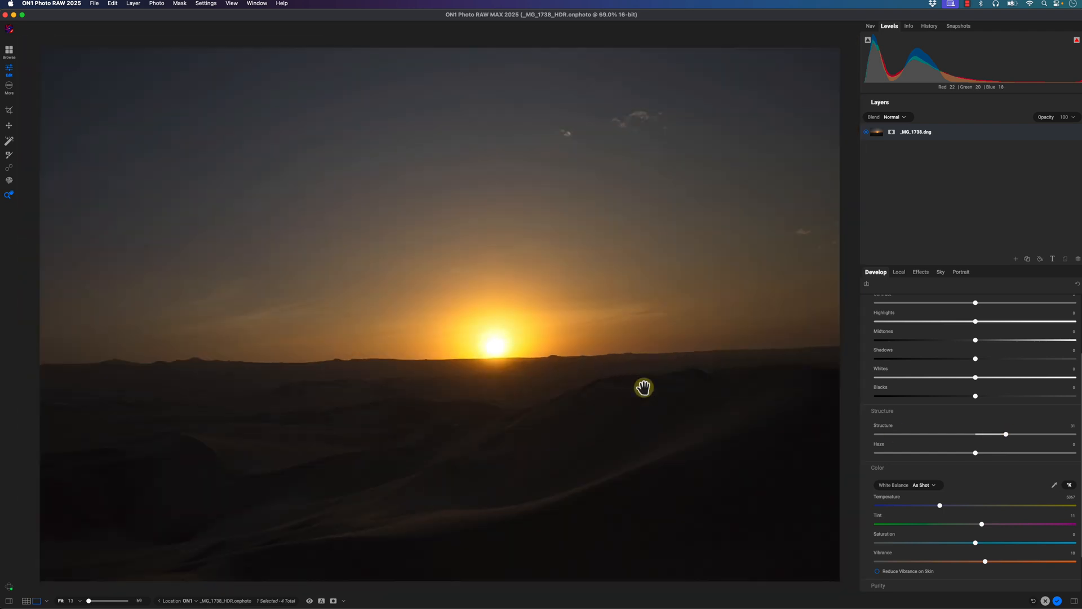
# Return to the Browse grid listing _MG_1738_HDR beside the three originals.
pyautogui.click(9, 50)
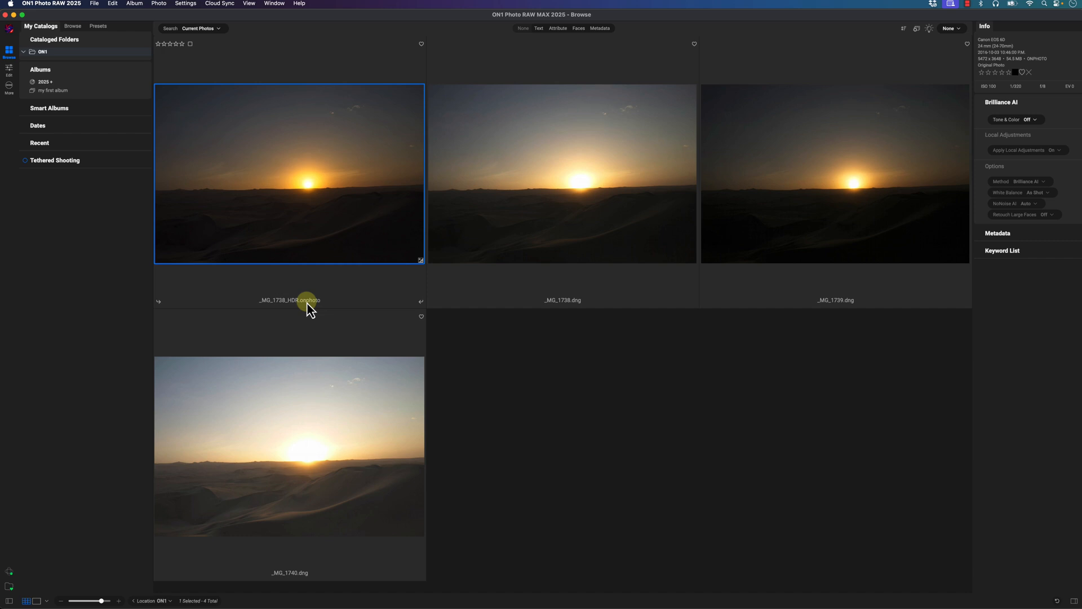
pyautogui.moveTo(326, 313)
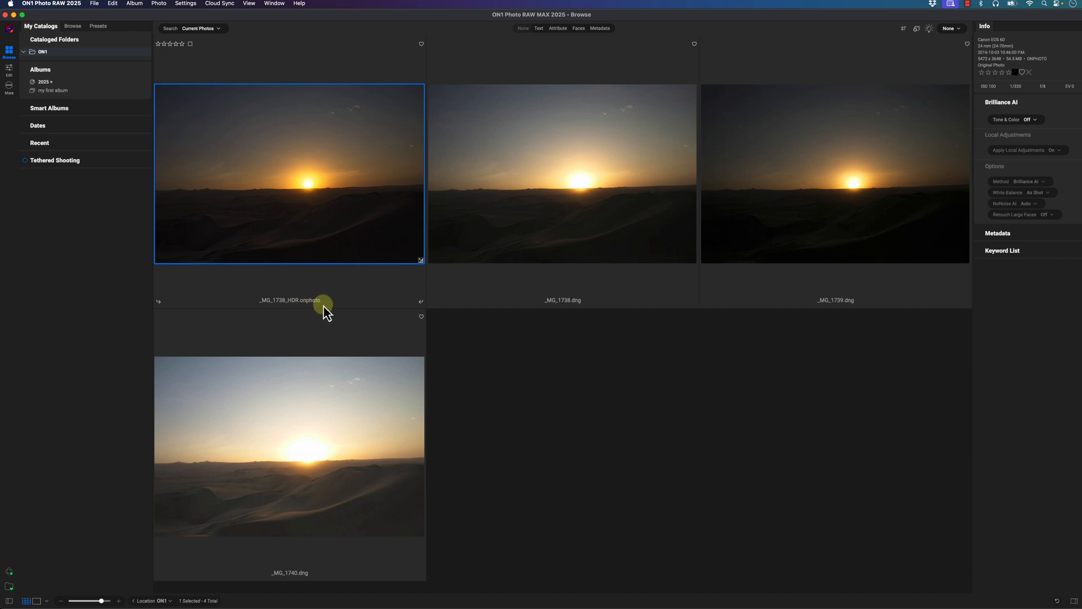
pyautogui.moveTo(4, 174)
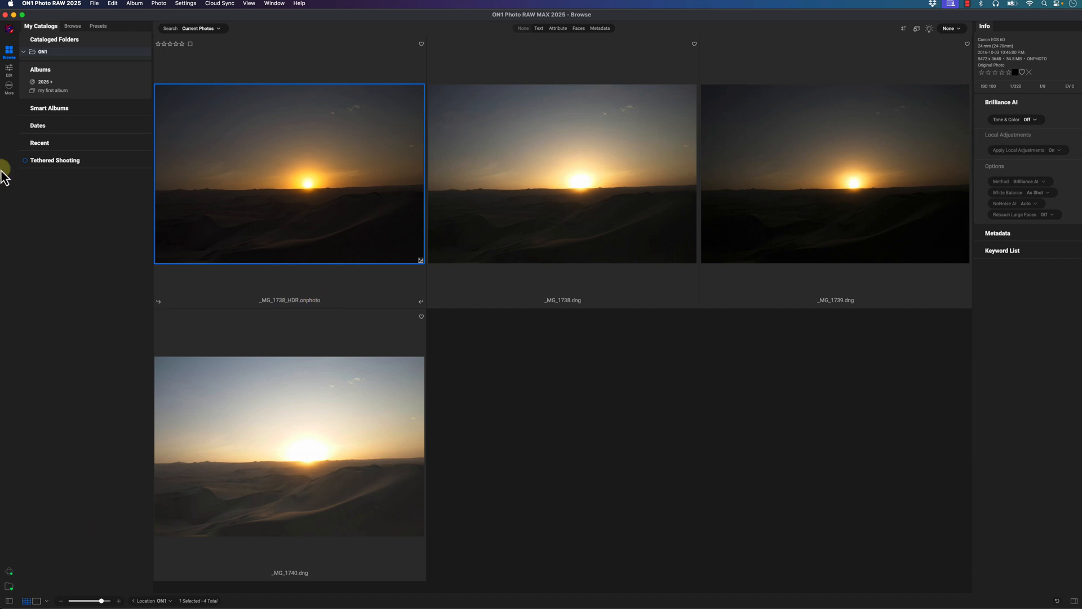
pyautogui.doubleClick(289, 172)
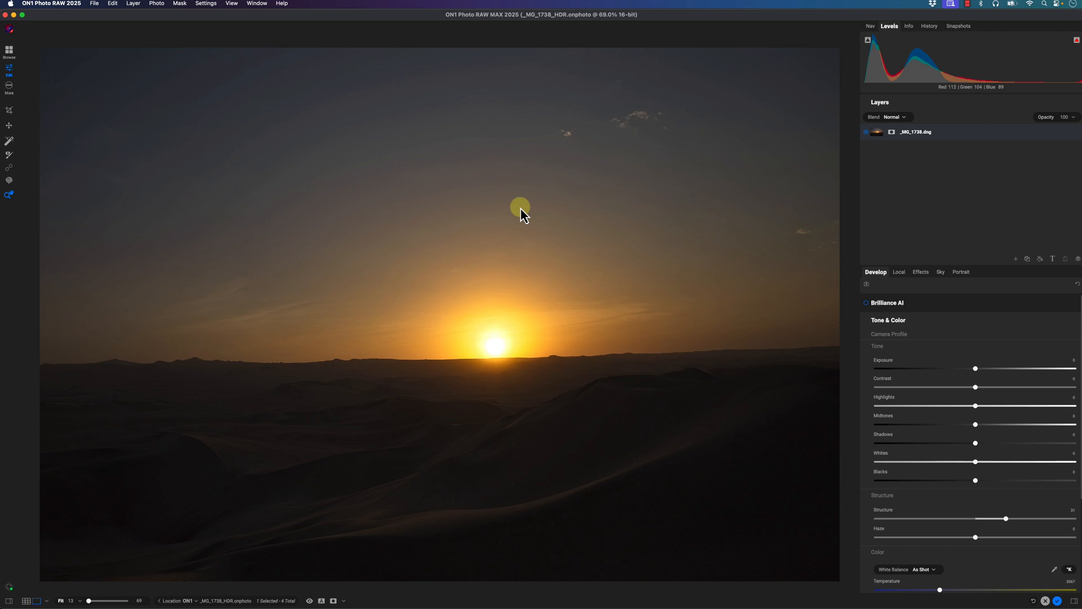
pyautogui.moveTo(249, 245)
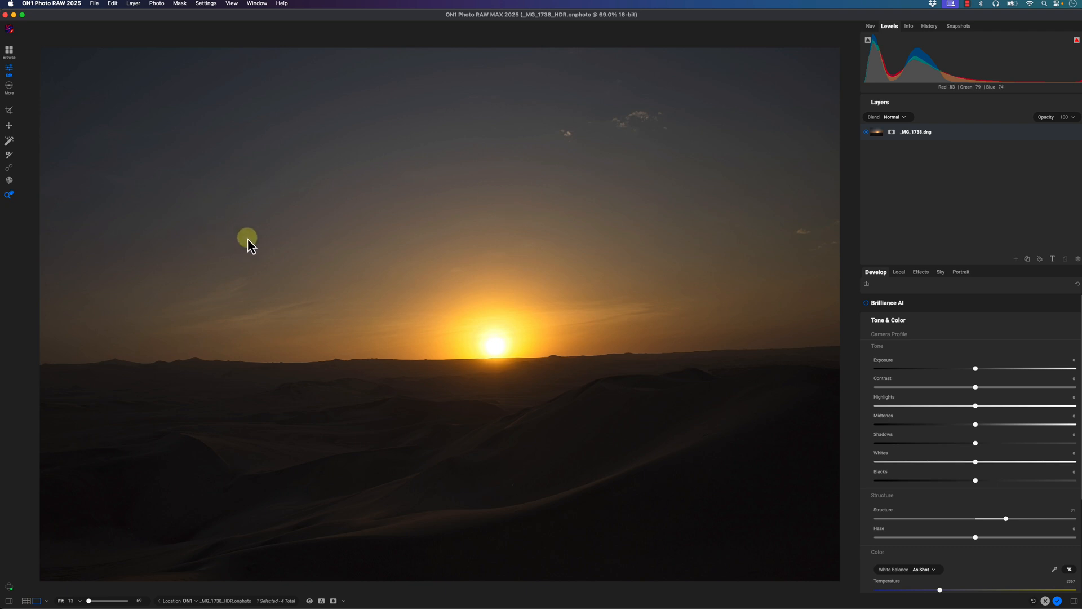
pyautogui.moveTo(274, 308)
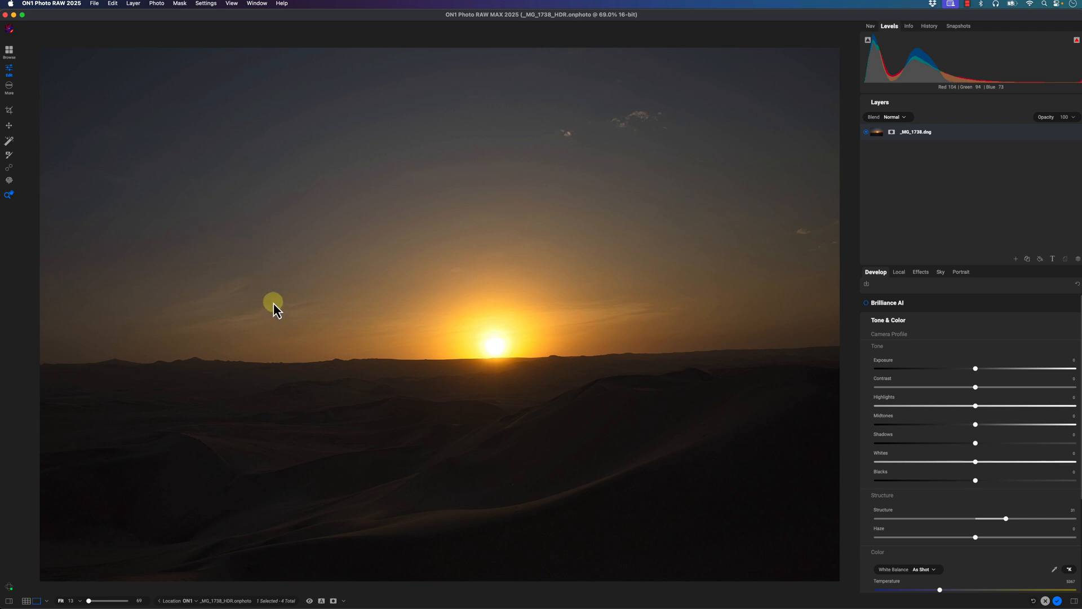
pyautogui.moveTo(673, 366)
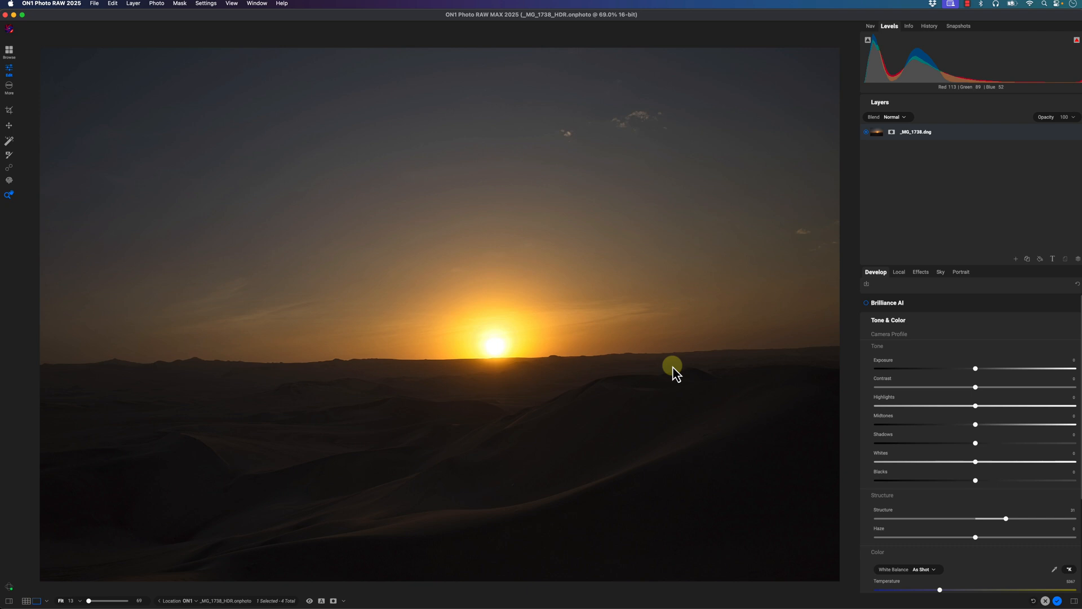
pyautogui.moveTo(255, 373)
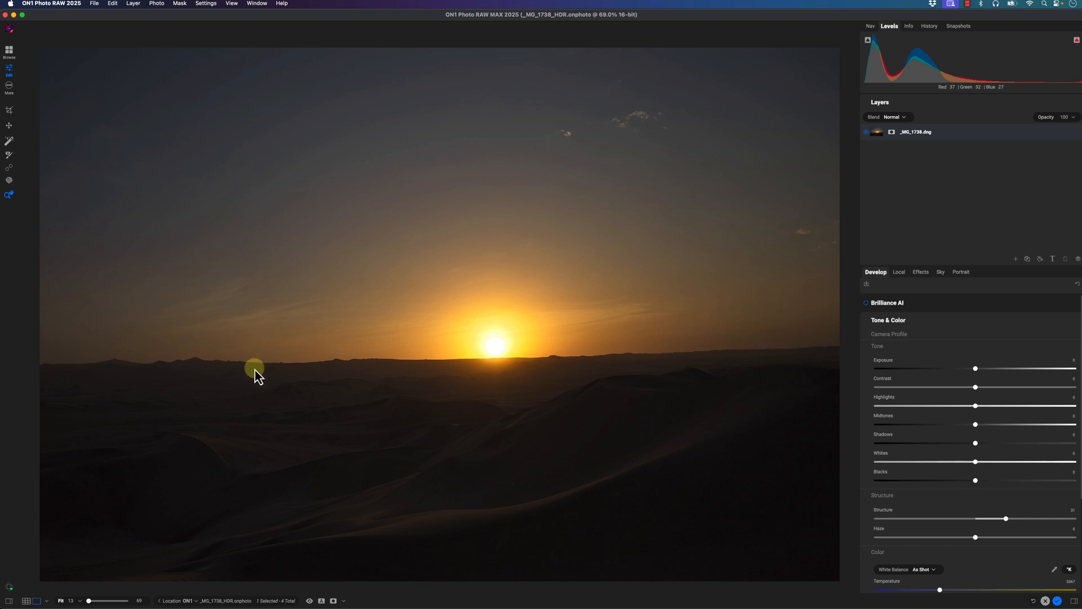
pyautogui.moveTo(718, 382)
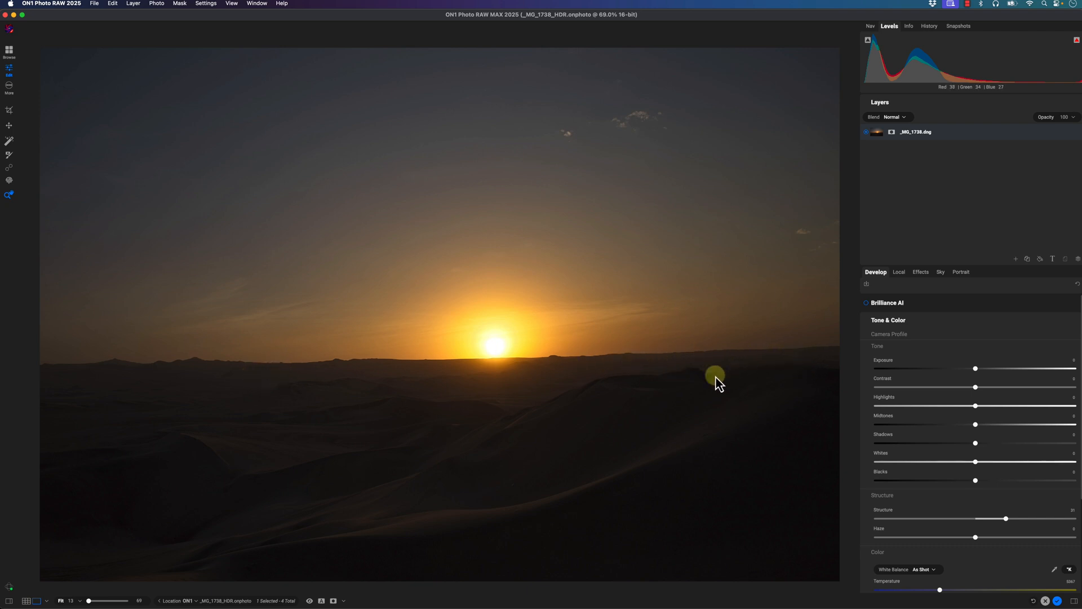
pyautogui.moveTo(151, 376)
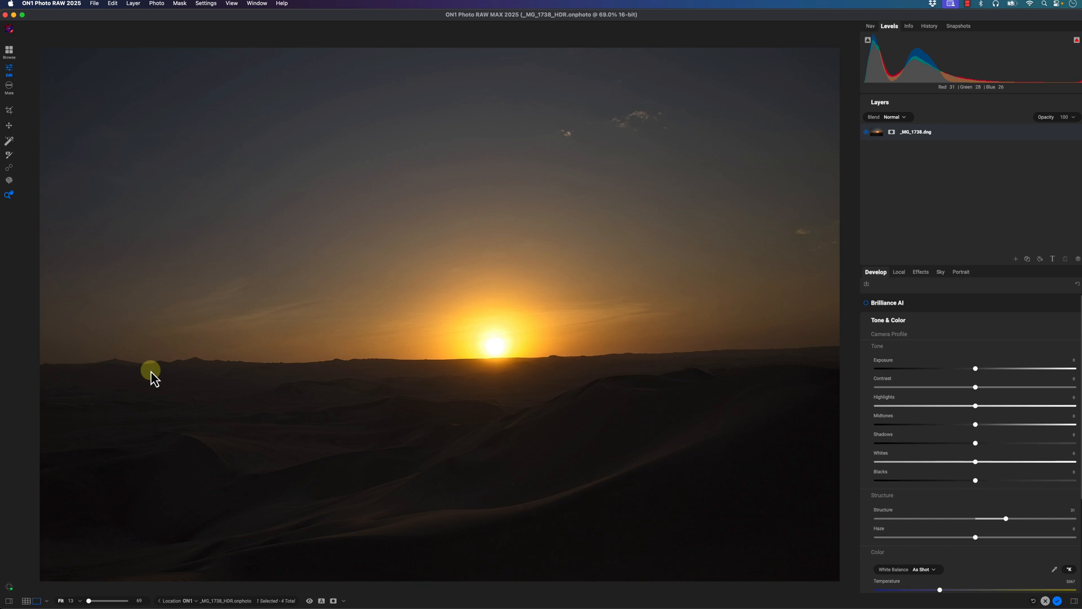
pyautogui.moveTo(363, 421)
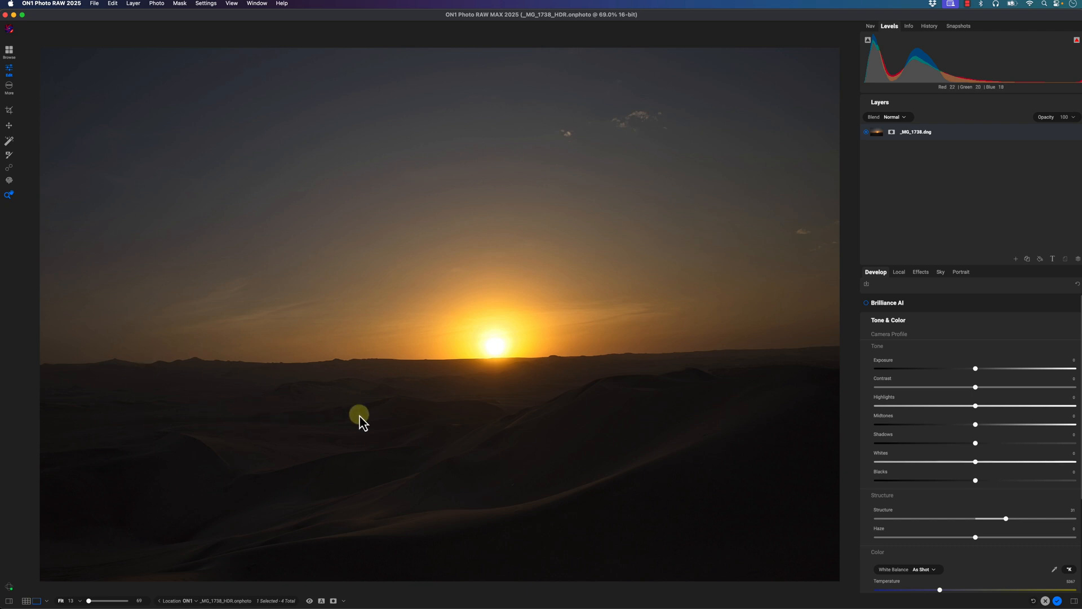
pyautogui.moveTo(787, 400)
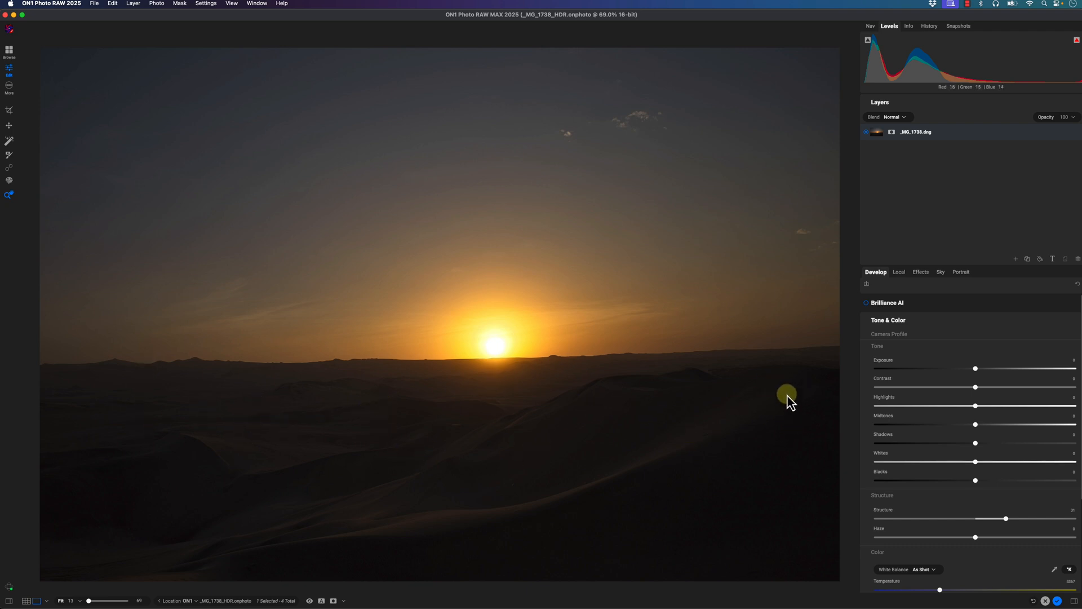
pyautogui.moveTo(729, 353)
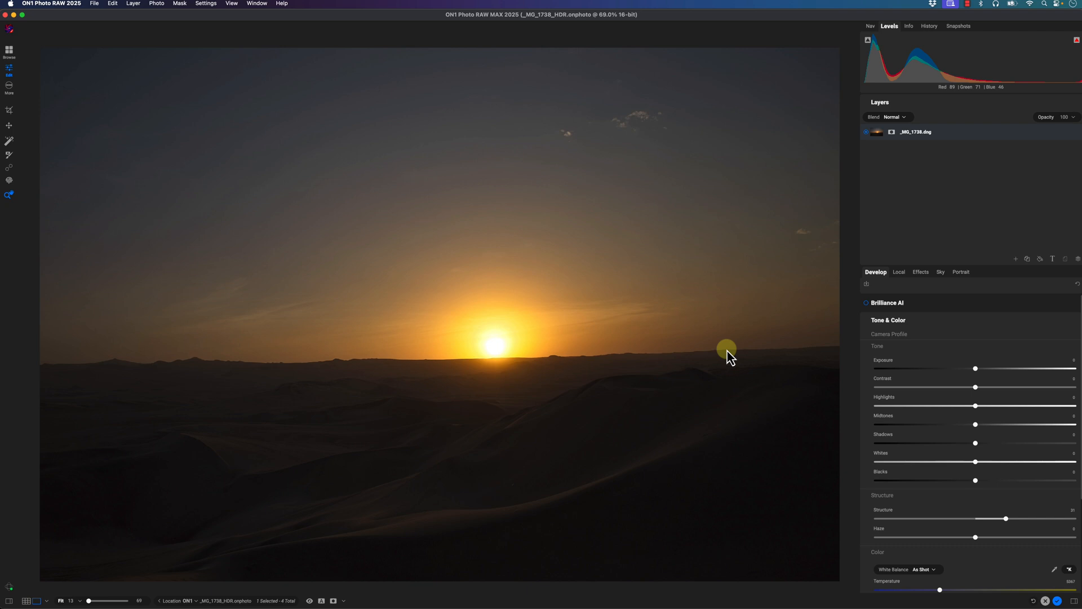
pyautogui.moveTo(657, 357)
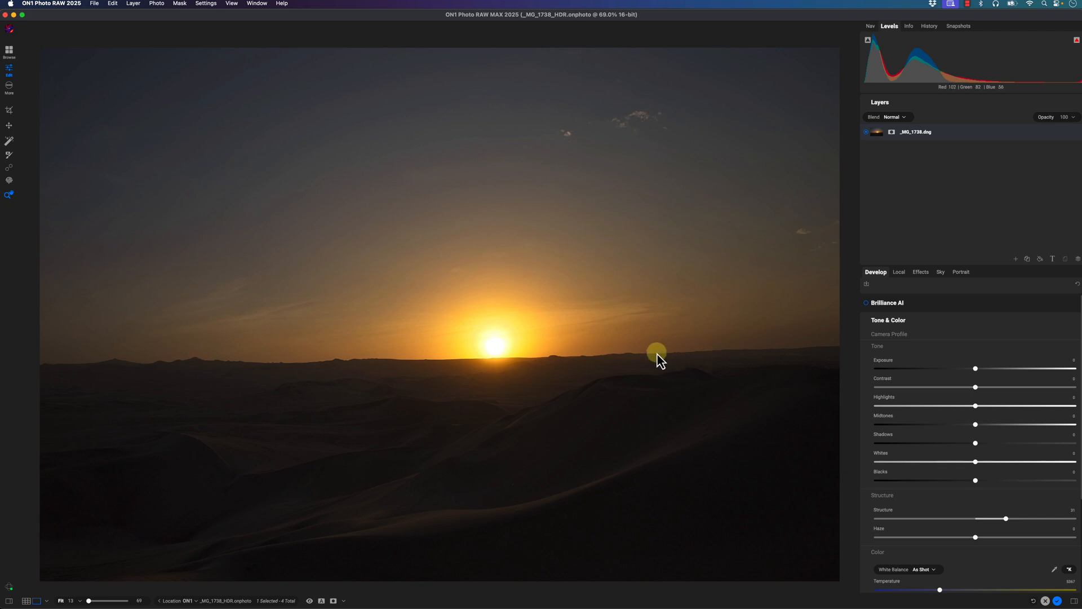
pyautogui.moveTo(467, 310)
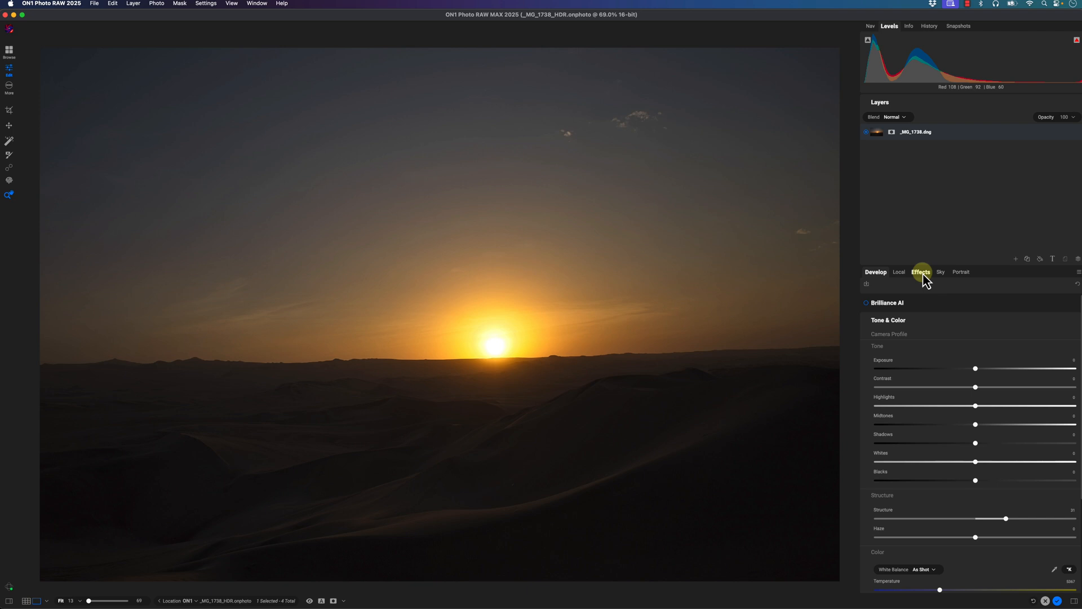
# Add a Color Balance filter from the Filters browser above the HDR Look effect.
pyautogui.click(921, 271)
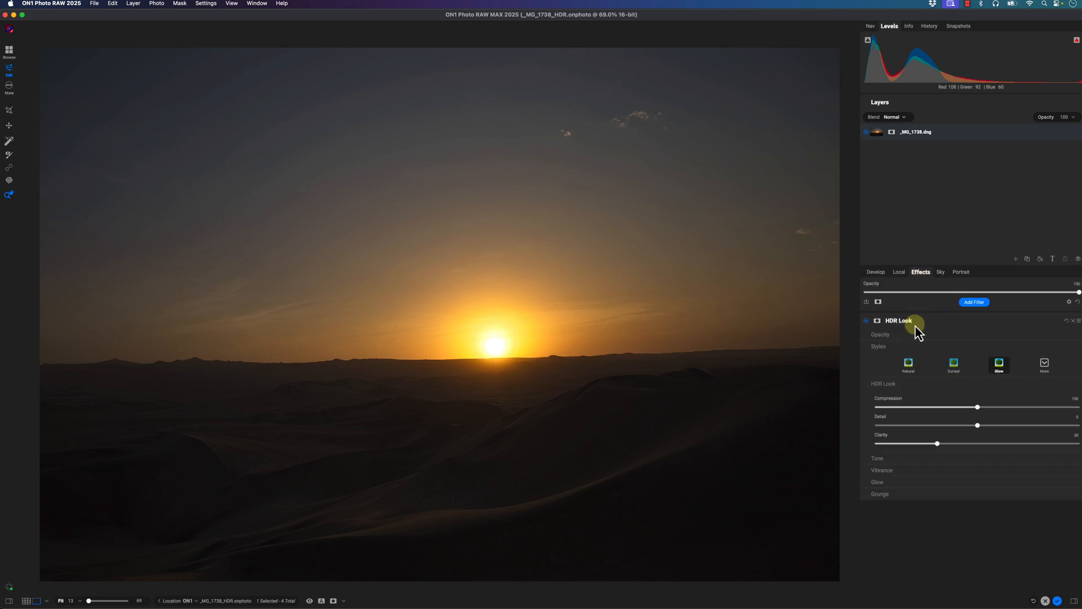
pyautogui.moveTo(1008, 323)
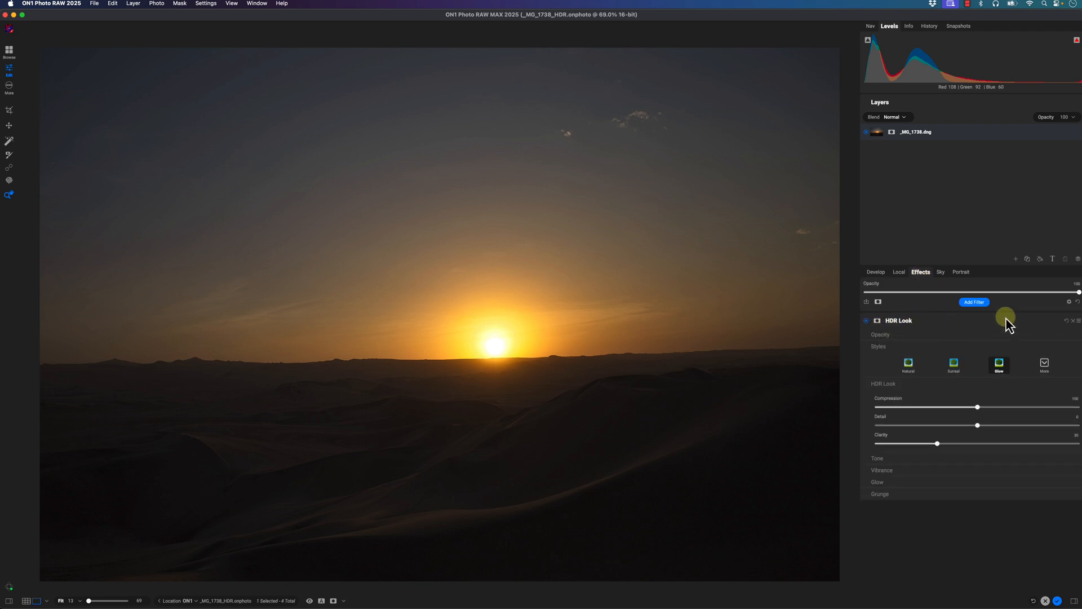
pyautogui.click(974, 301)
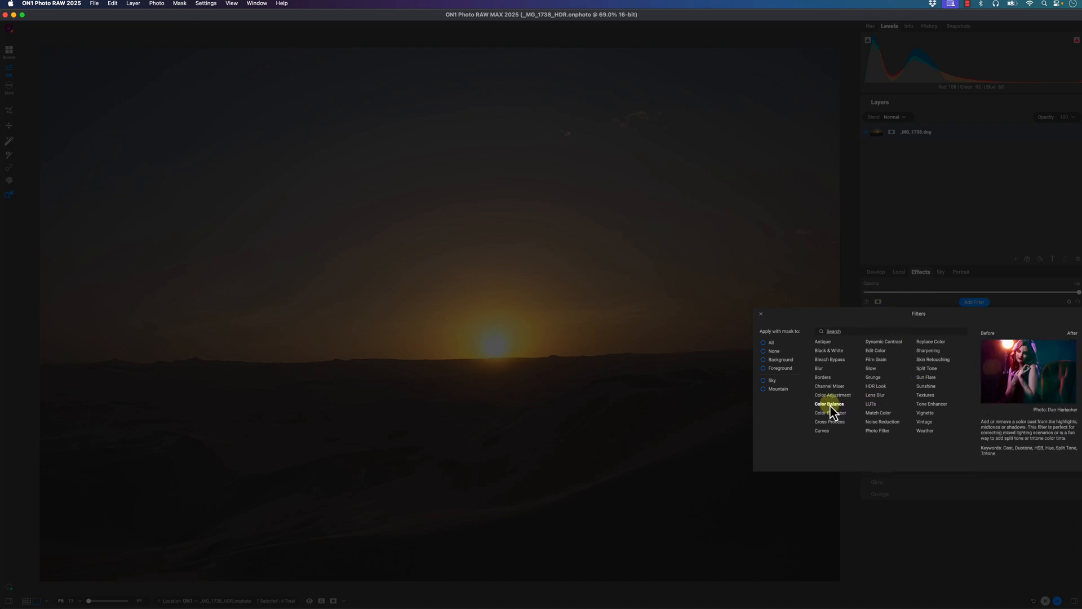
pyautogui.click(830, 404)
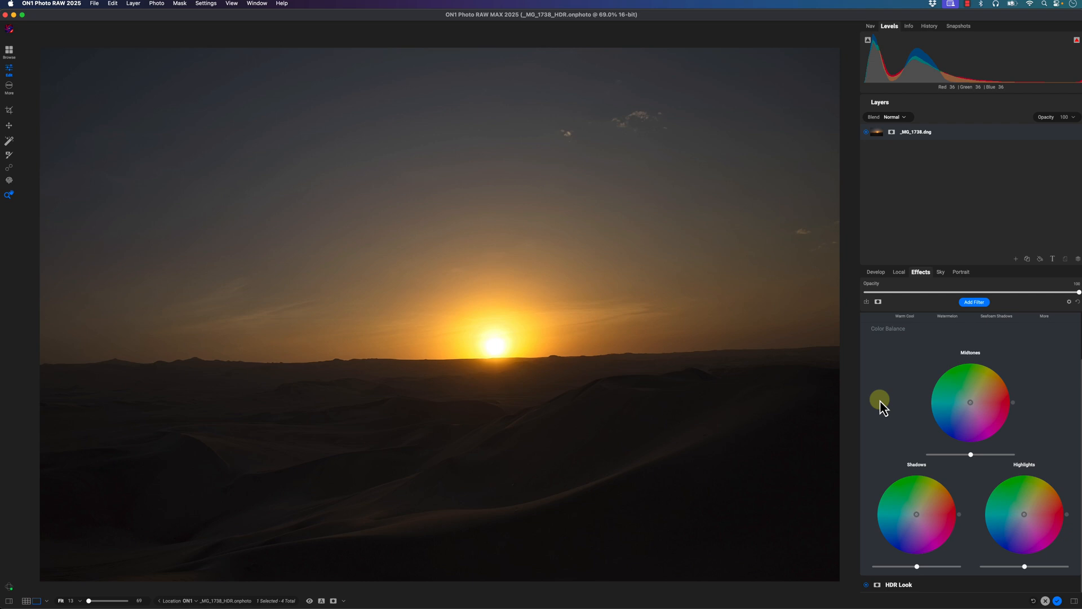
pyautogui.click(904, 320)
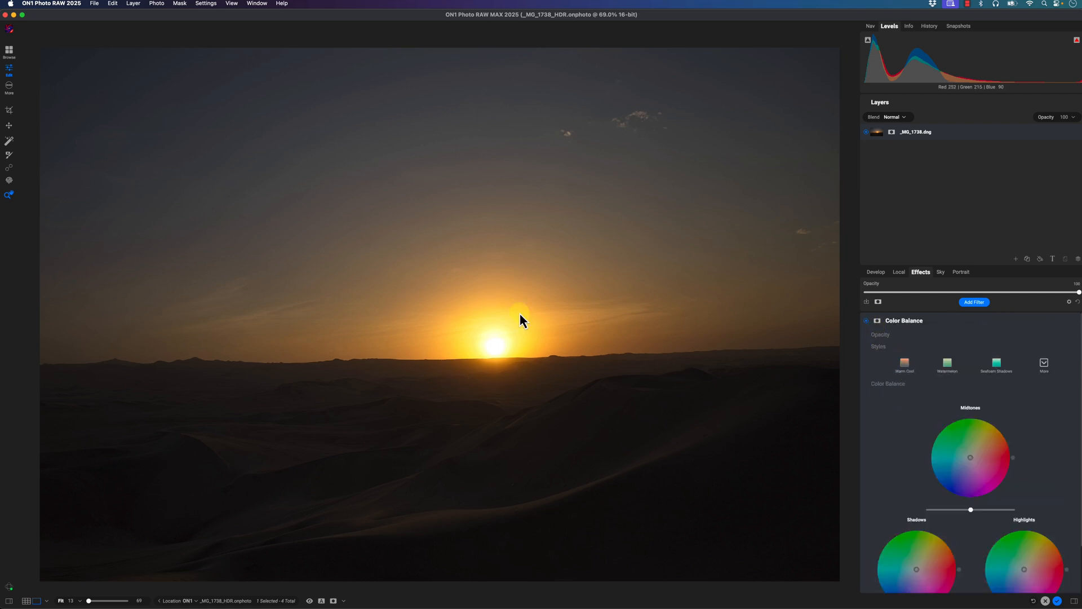
pyautogui.moveTo(256, 76)
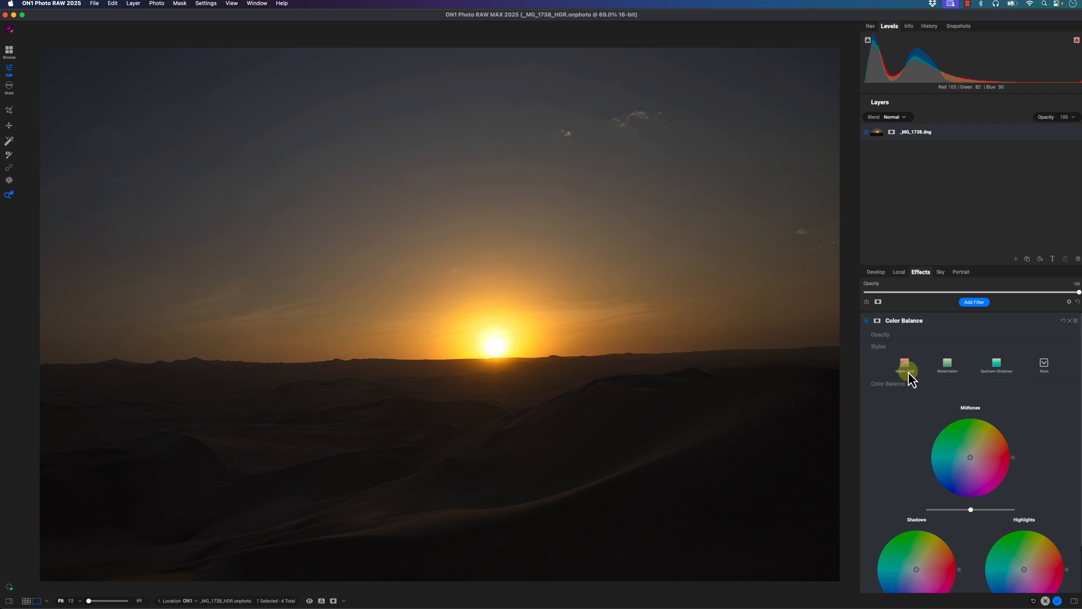
# Mask the Color Balance filter with a centered gradient, Feather 100, then hide the mask.
pyautogui.click(877, 320)
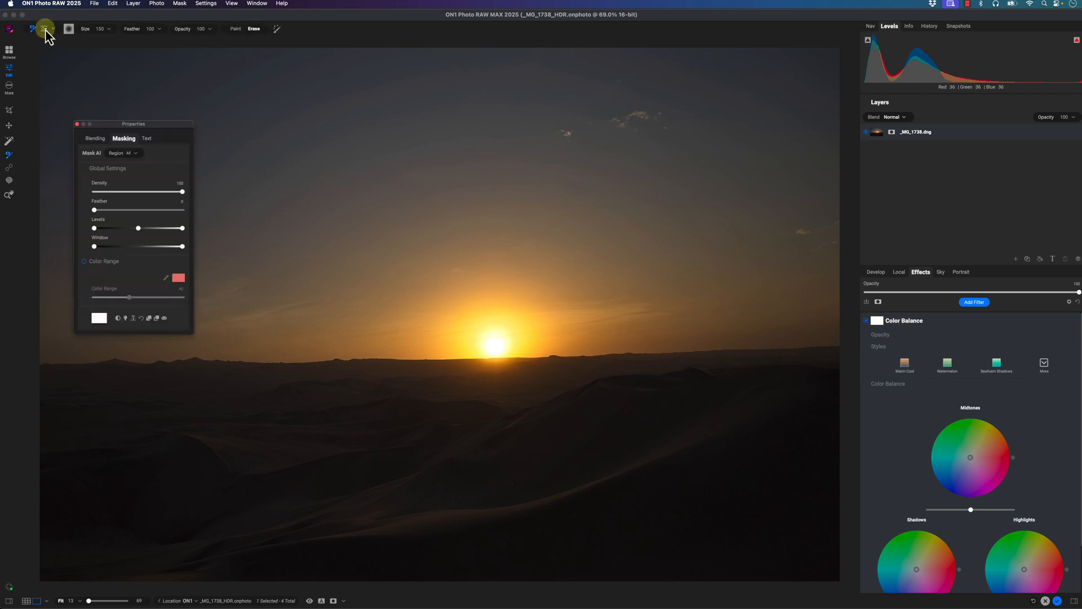
pyautogui.click(54, 28)
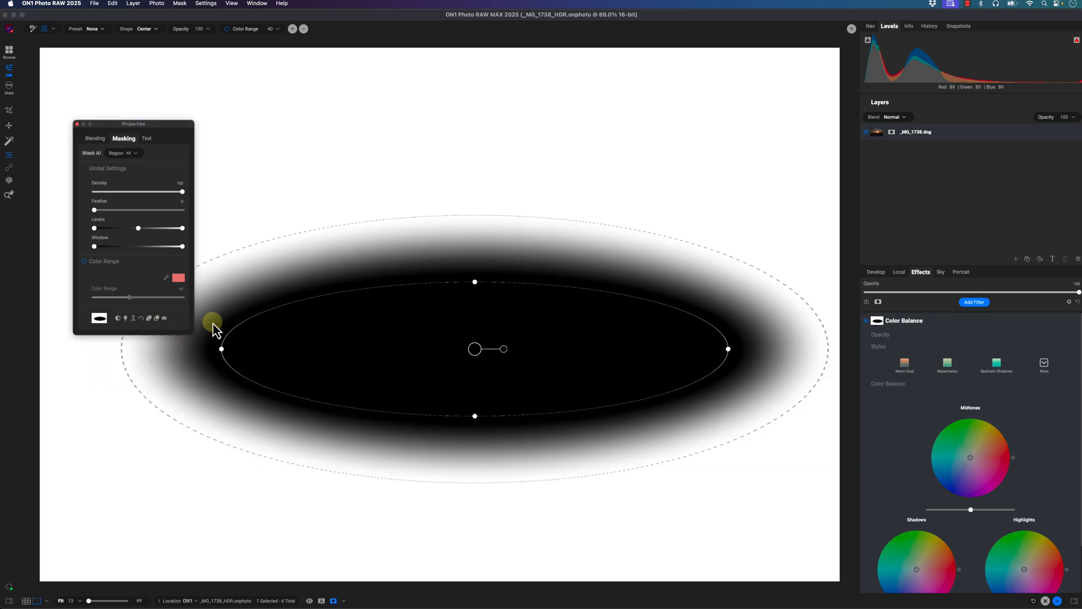
pyautogui.moveTo(93, 210); pyautogui.dragTo(183, 209)
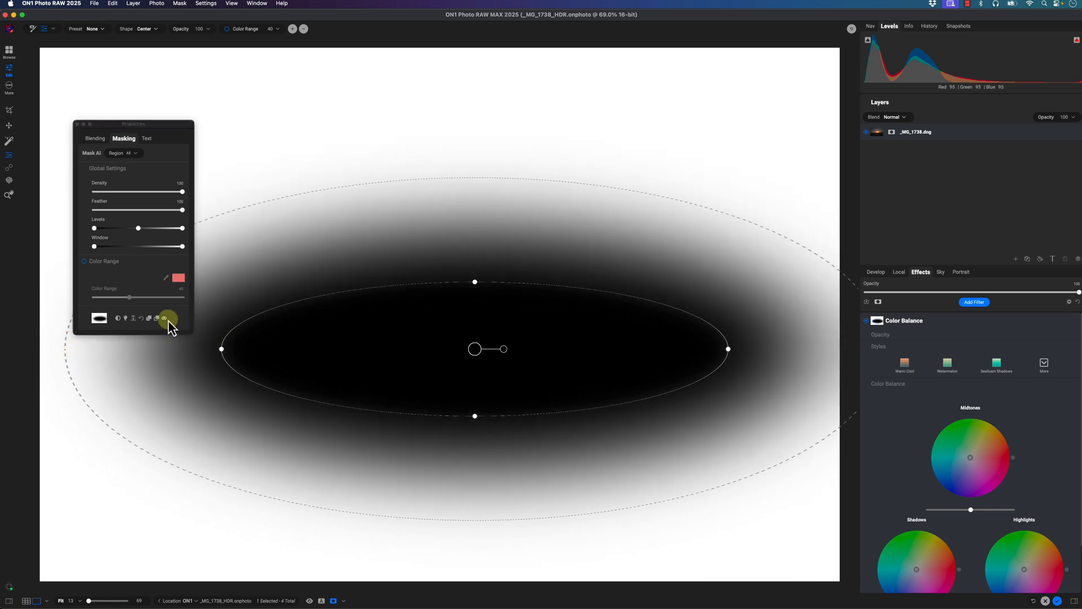
pyautogui.click(164, 318)
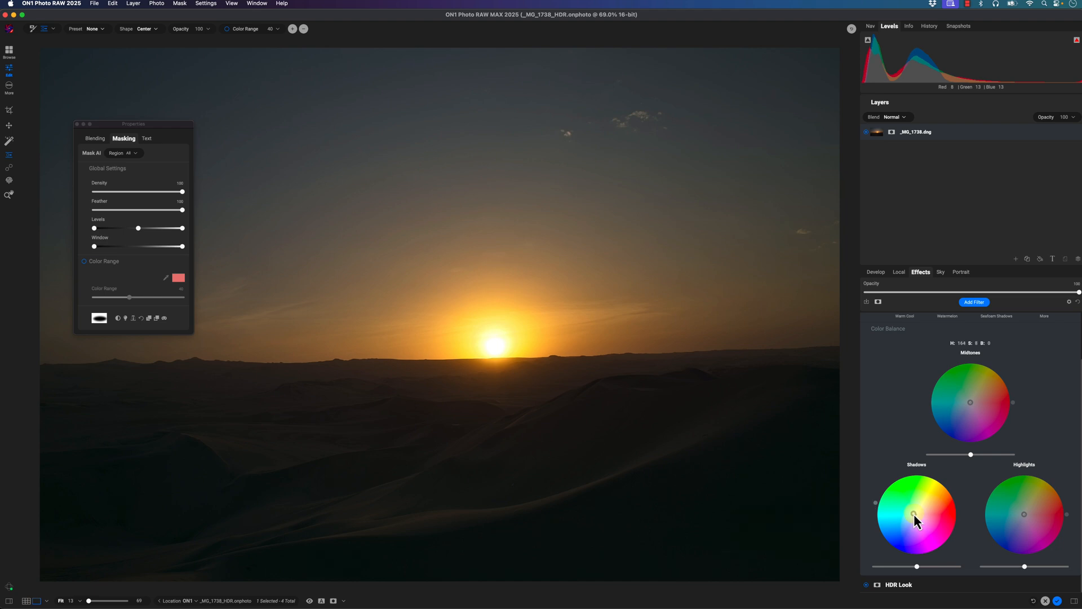
# Tint the shadows slightly teal and compare the filter toggled off and on.
pyautogui.click(867, 325)
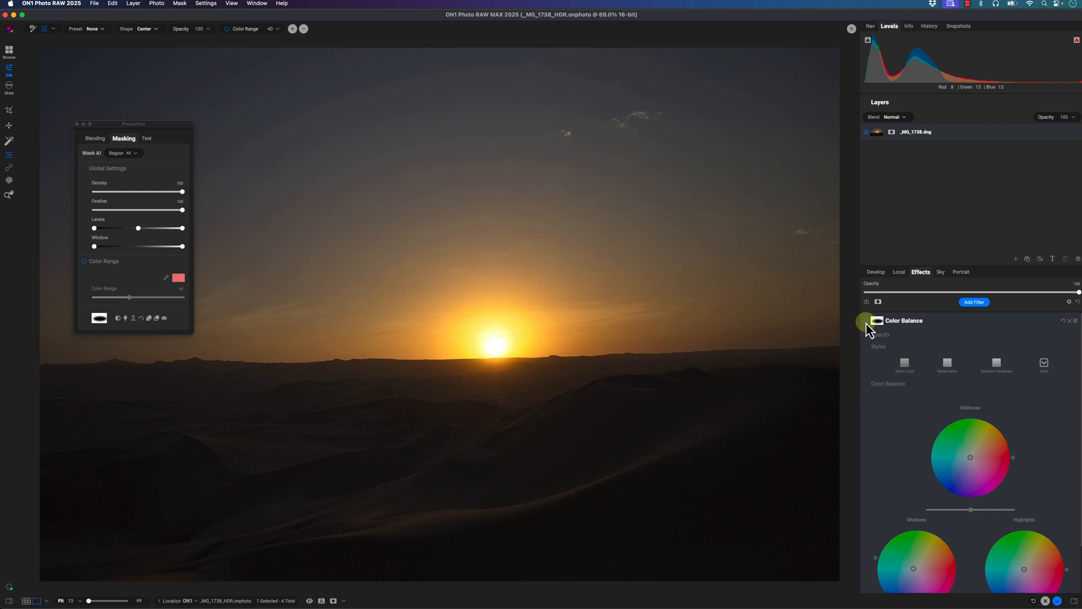
pyautogui.click(867, 321)
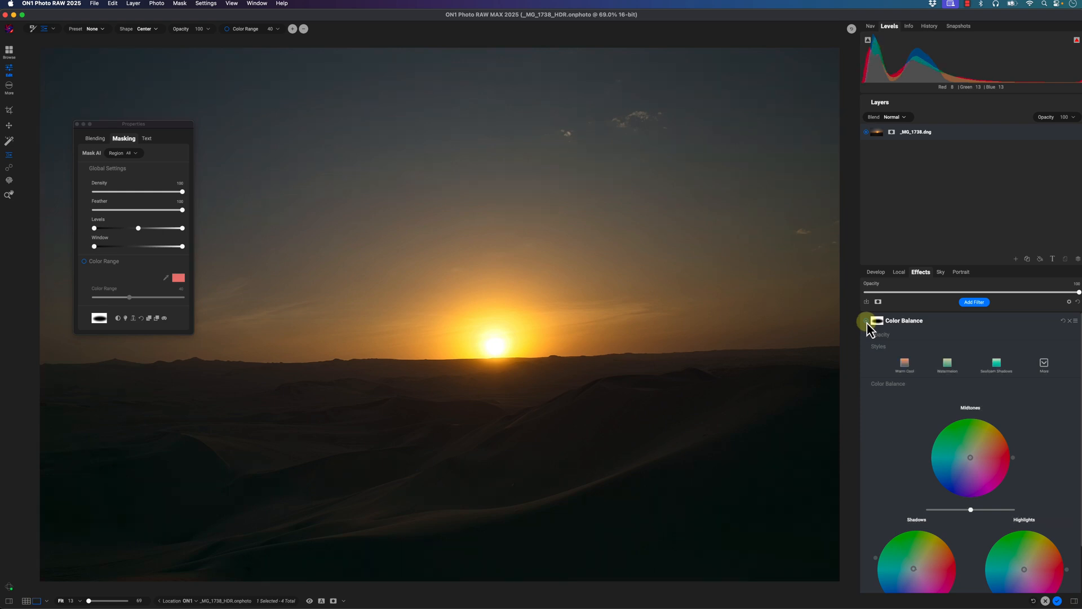
pyautogui.click(308, 600)
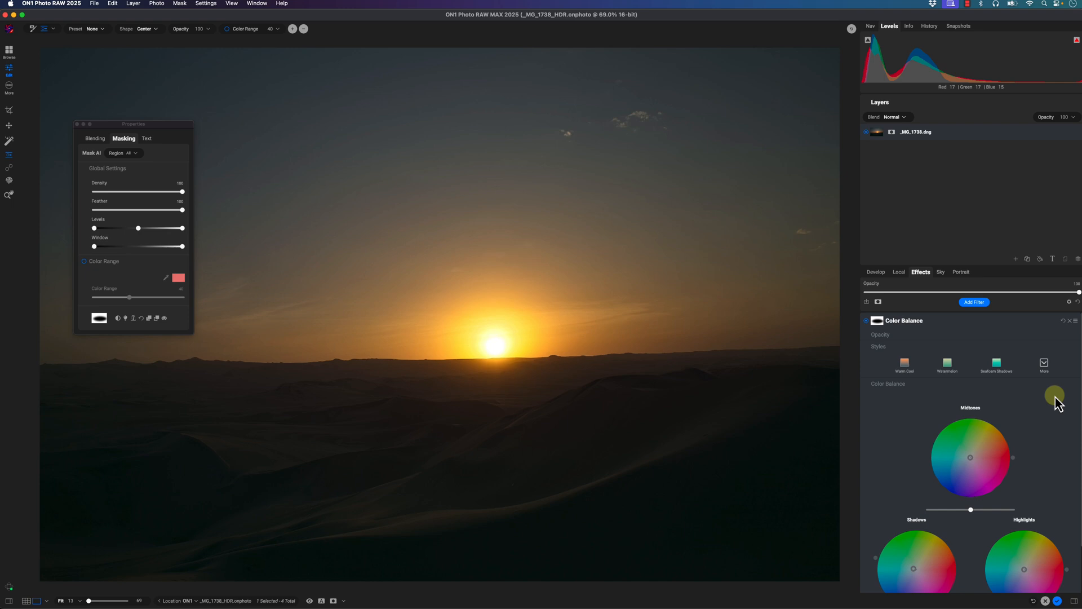
# Shift the Color Balance midtones toward purple-magenta to tint the sky.
pyautogui.scroll(-3)
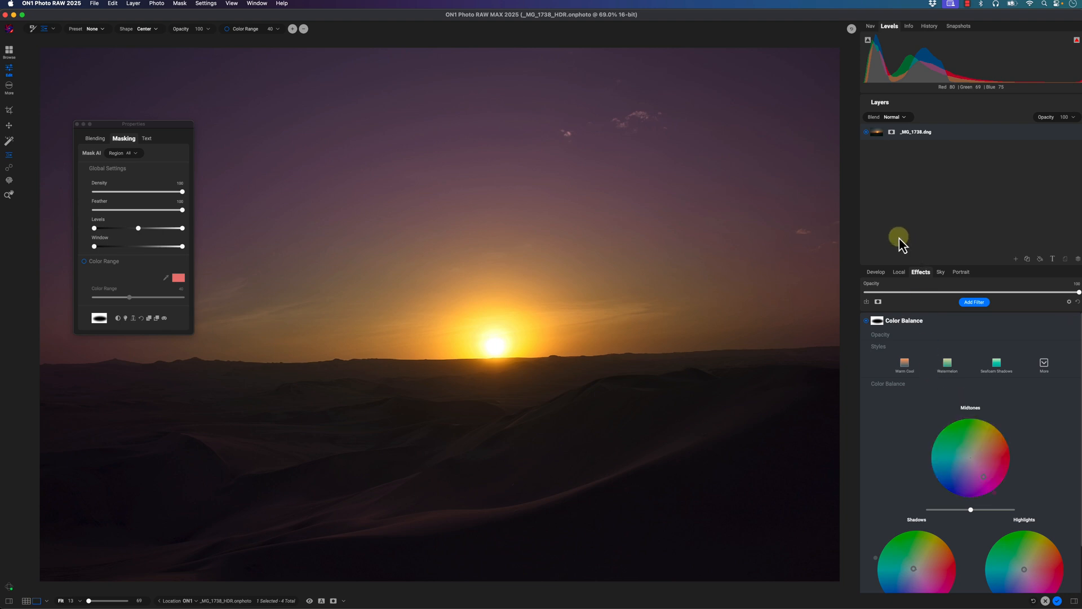
# In Develop's Color settings, raise Saturation to 14 and Vibrance to 17.
pyautogui.click(876, 271)
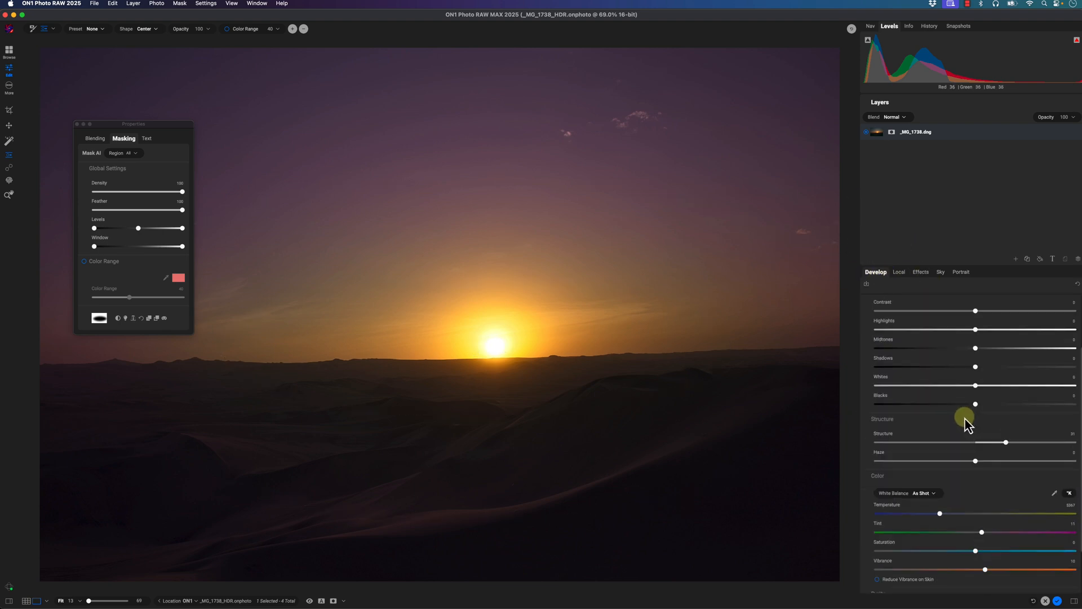
pyautogui.scroll(-3)
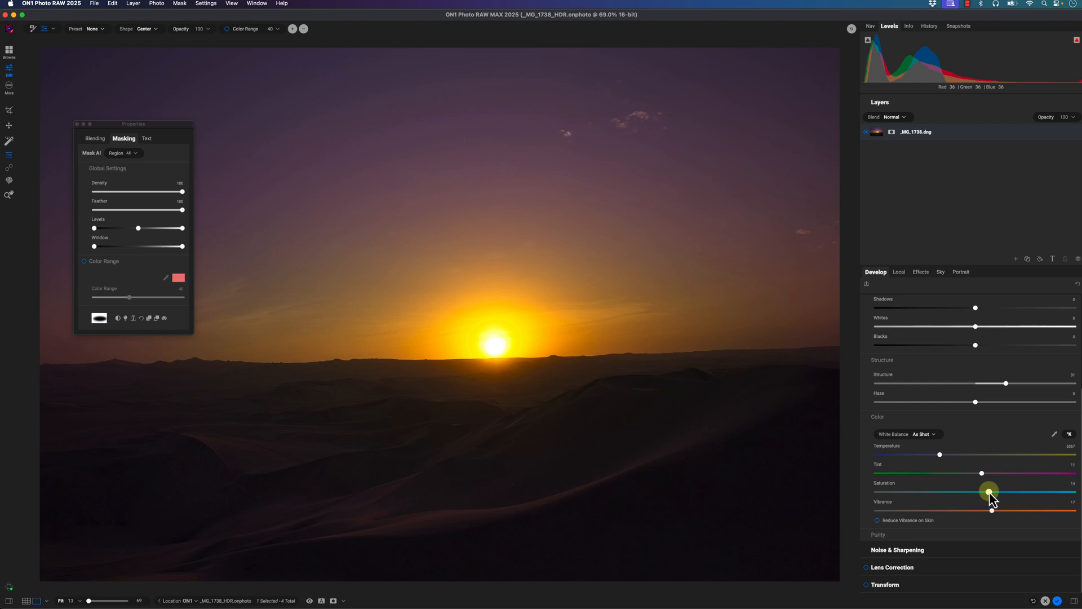
pyautogui.click(492, 348)
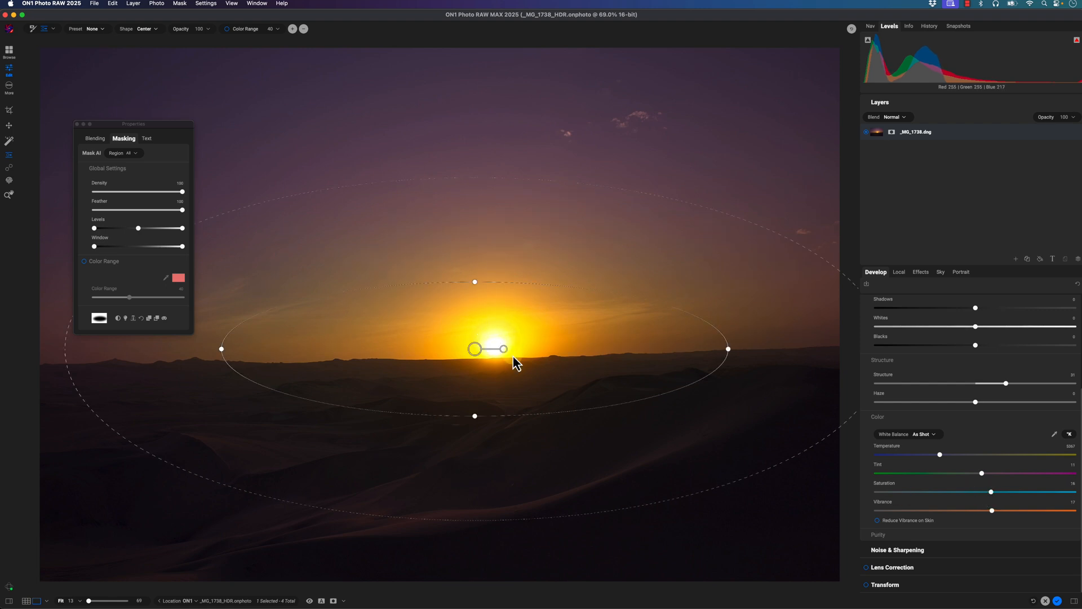
pyautogui.moveTo(477, 371)
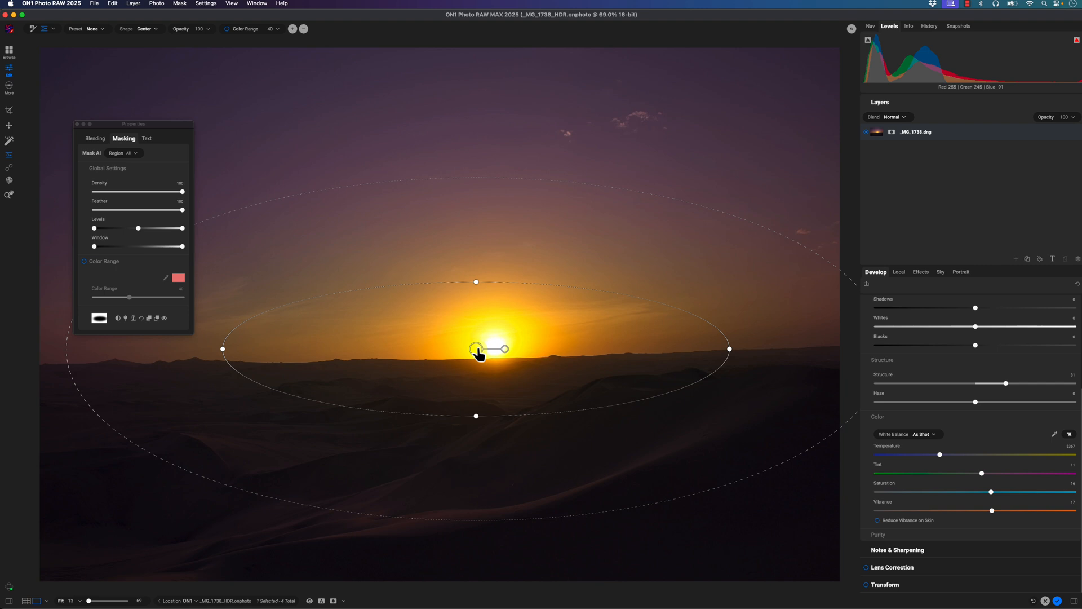
pyautogui.moveTo(480, 357)
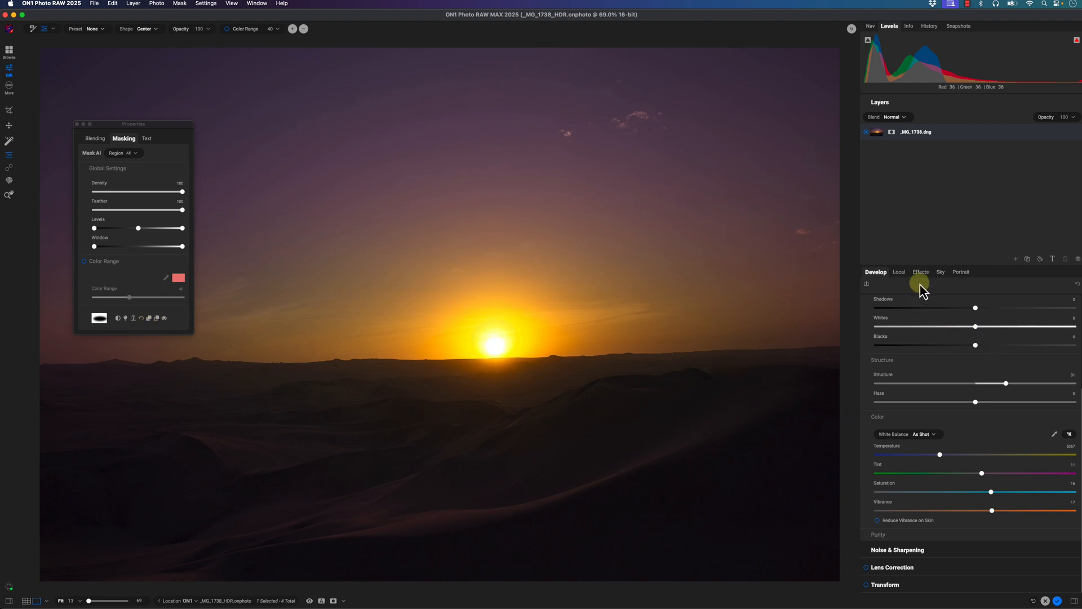
# Add a Curves filter to the top of the effects stack.
pyautogui.click(921, 271)
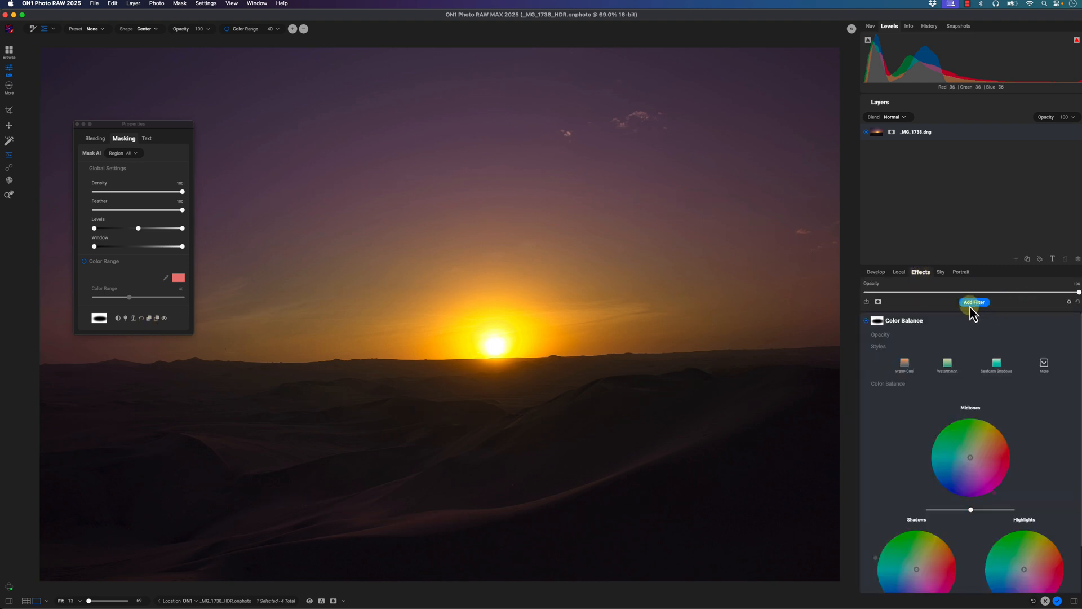
pyautogui.click(975, 302)
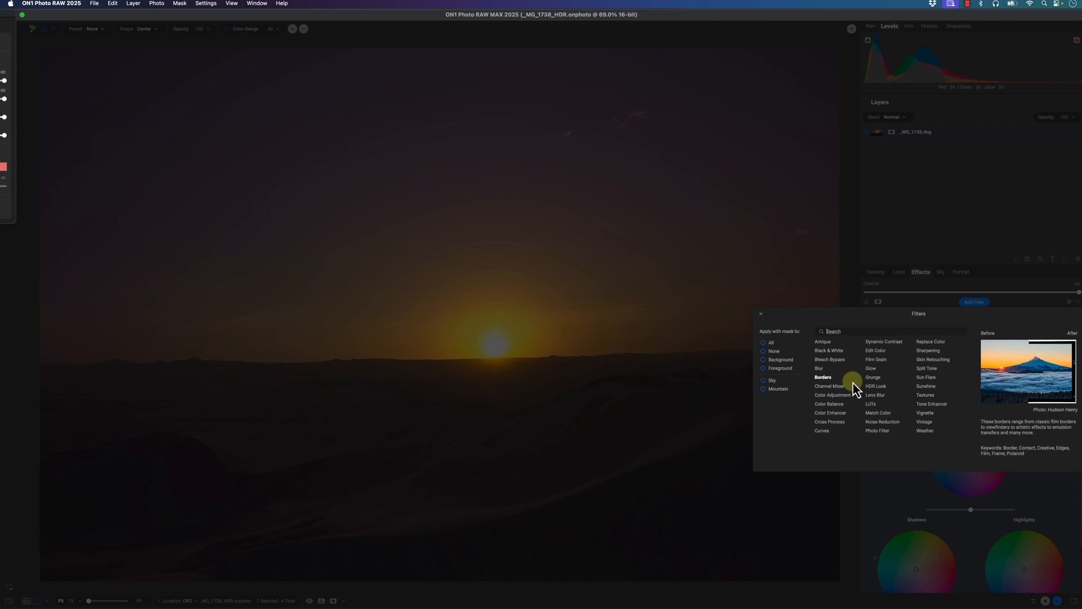
pyautogui.click(822, 430)
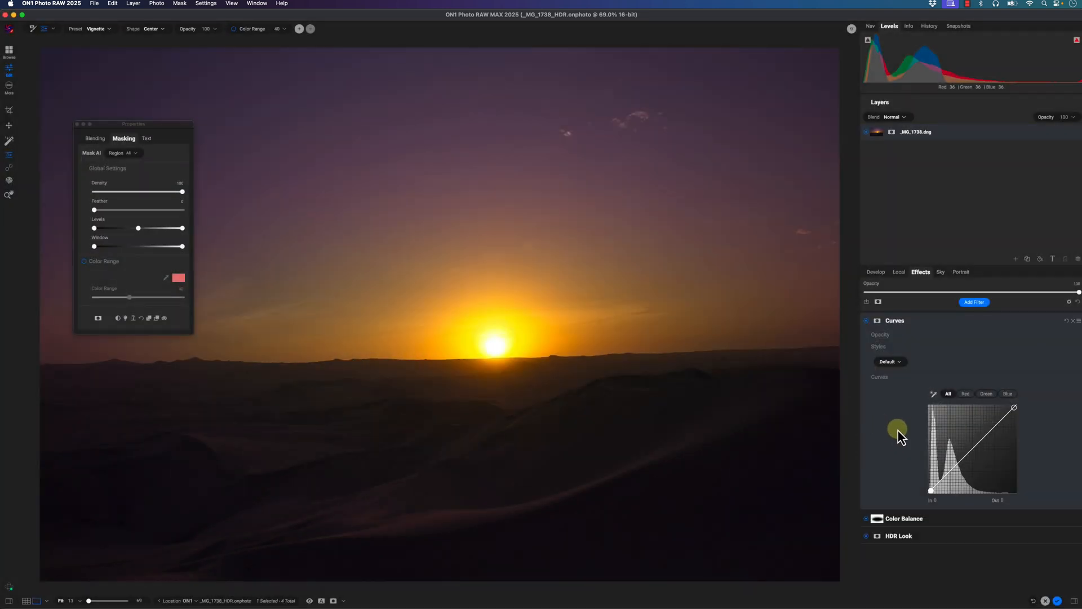
# Invert the Curves filter's mask, preview it over the photo, then hide the preview.
pyautogui.click(877, 323)
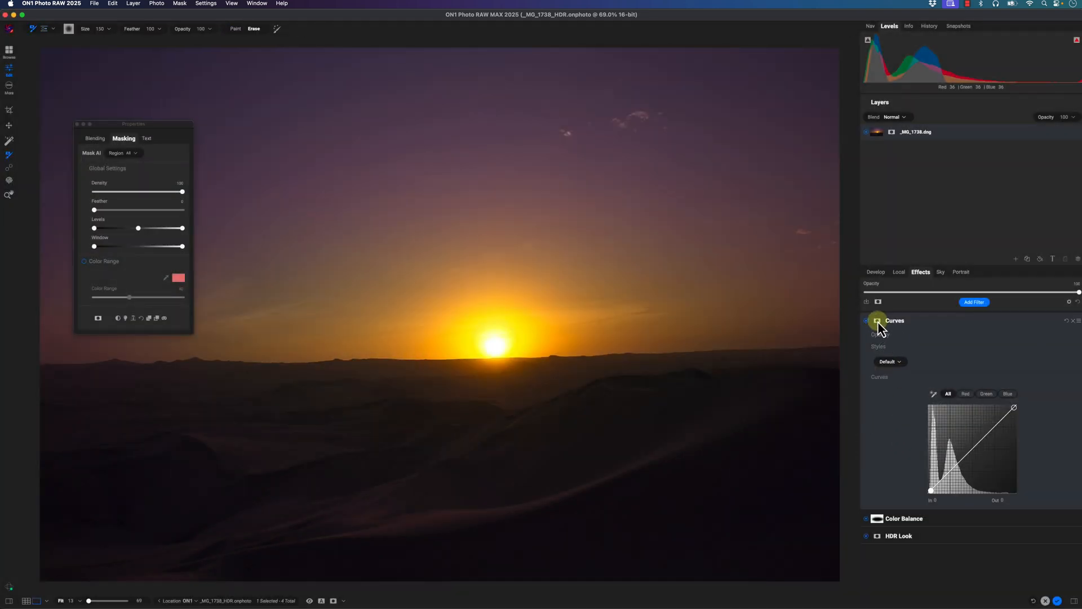
pyautogui.click(877, 320)
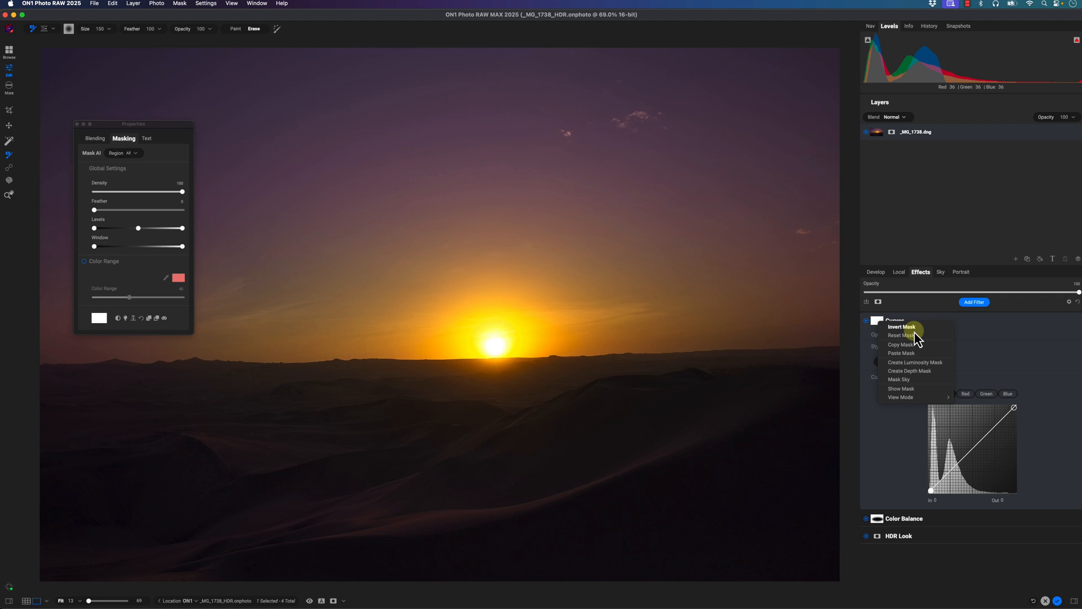
pyautogui.click(900, 335)
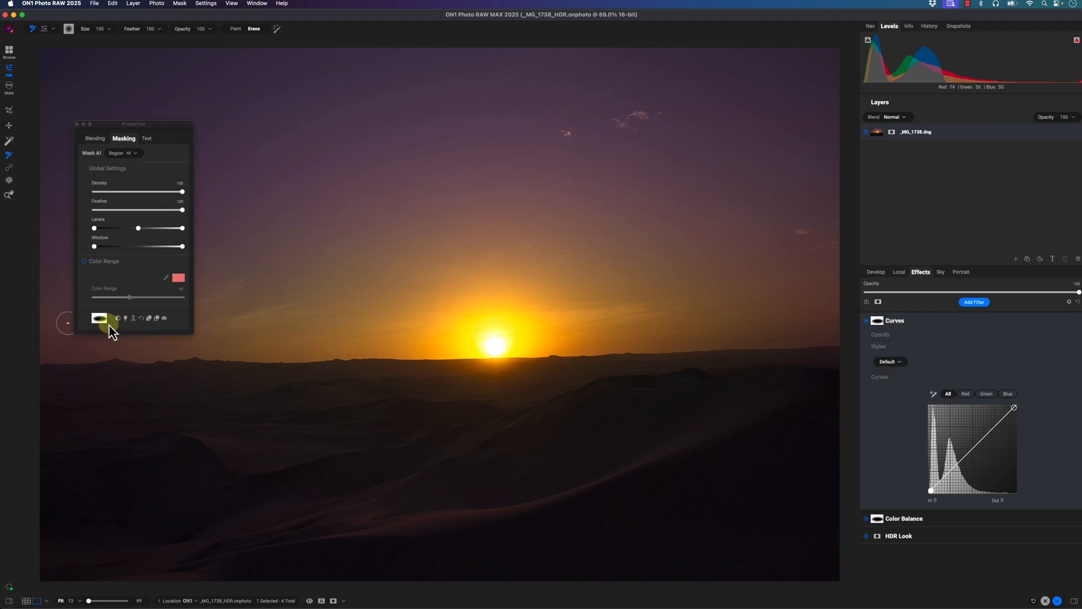
pyautogui.click(117, 318)
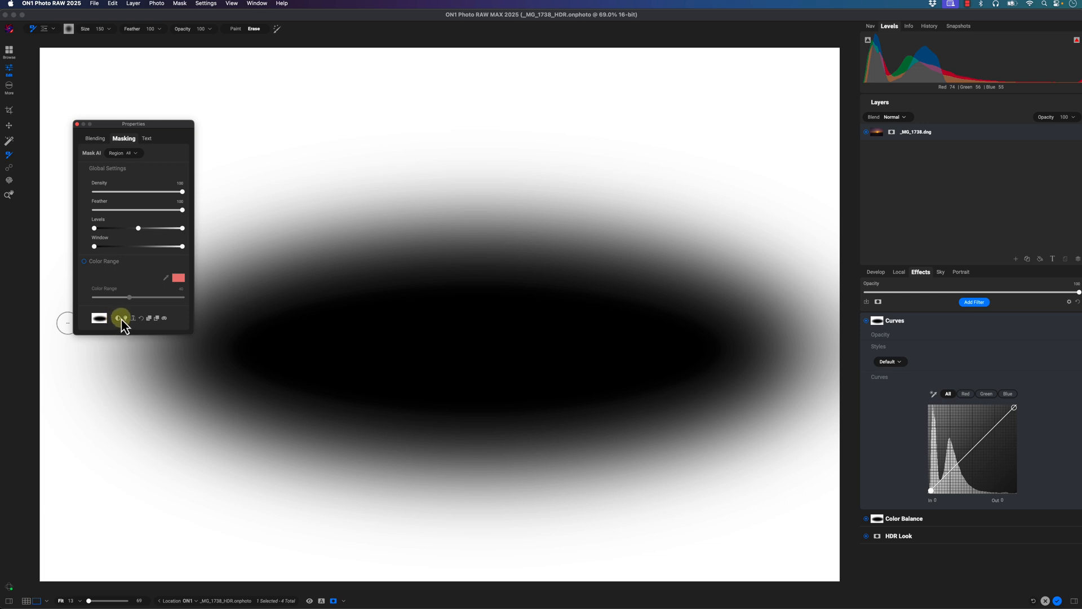
pyautogui.click(163, 318)
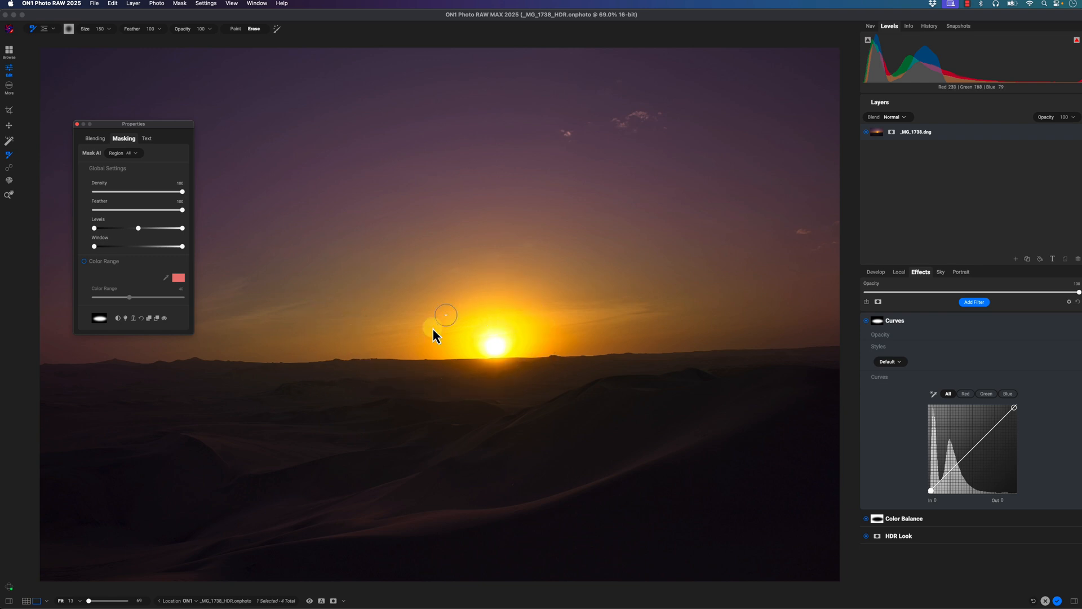
pyautogui.moveTo(34, 188)
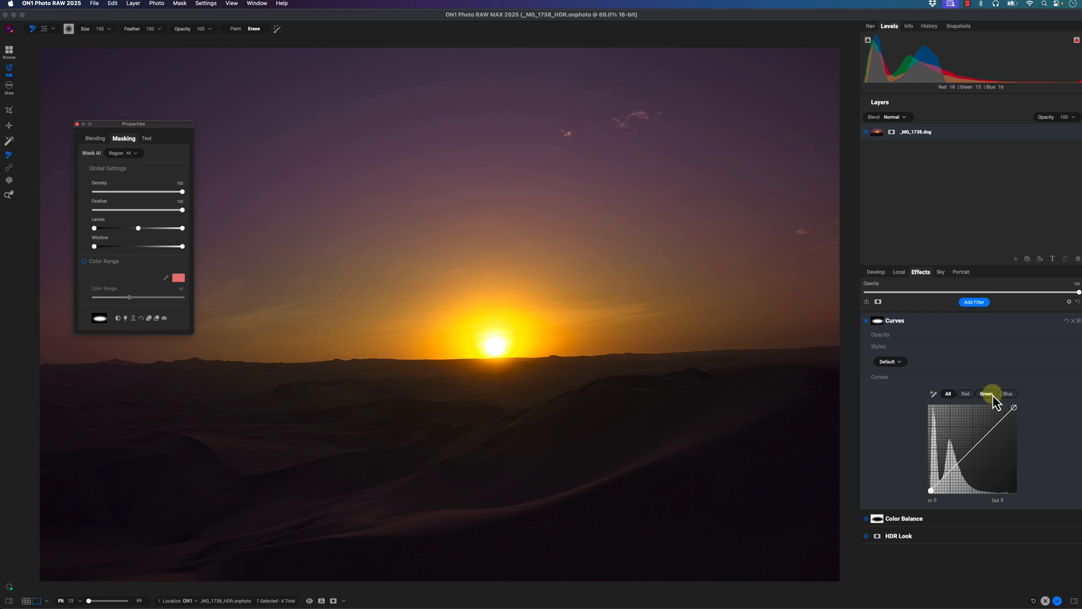
# Adjust the Curves channel curves, lifting the blue channel and slightly lowering the red.
pyautogui.click(1008, 394)
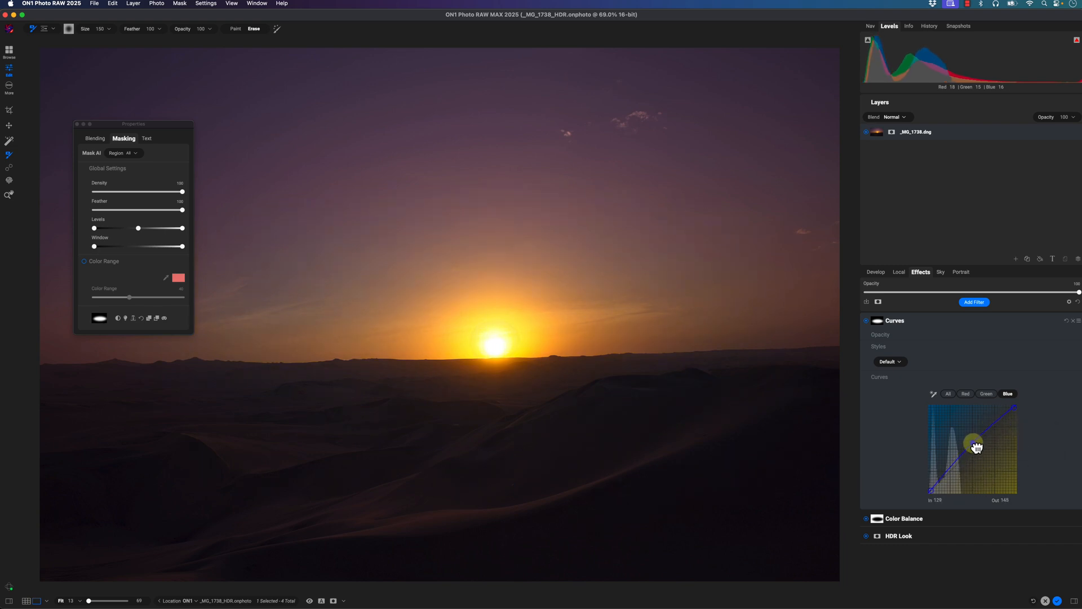
pyautogui.click(966, 394)
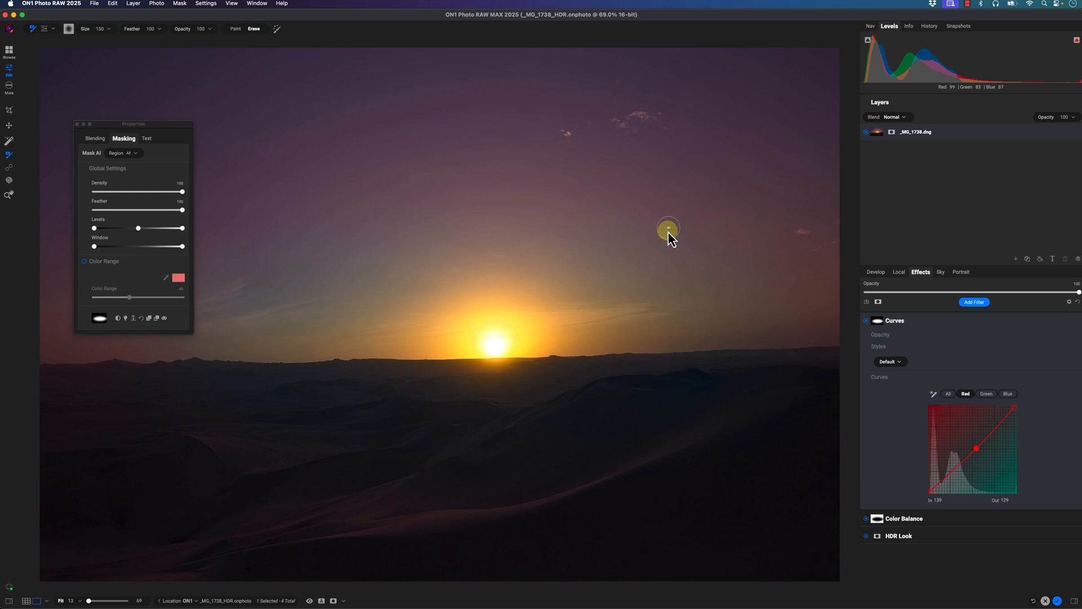
pyautogui.moveTo(464, 228)
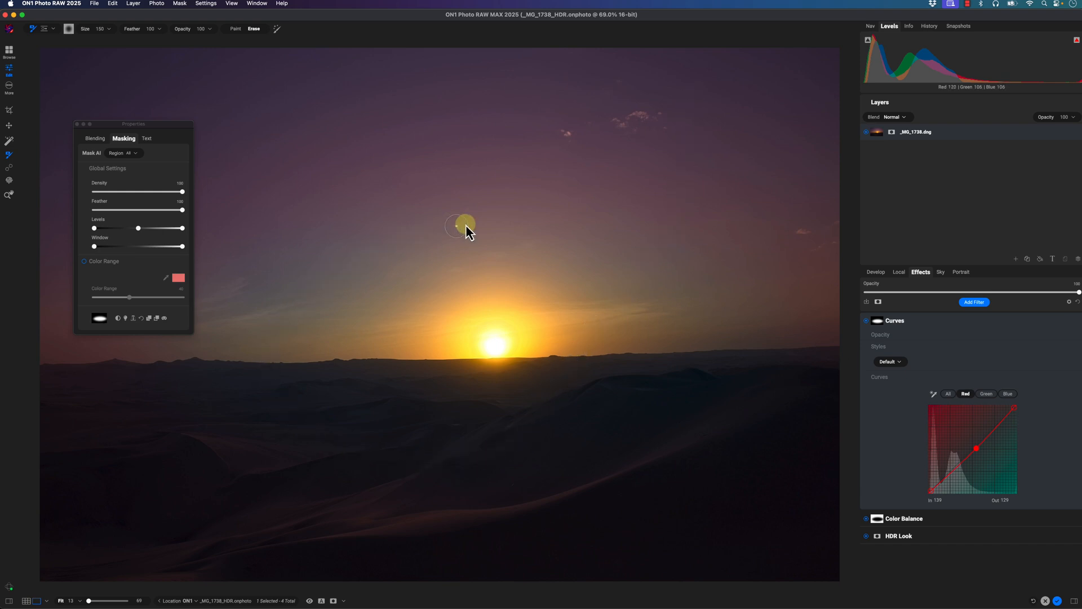
pyautogui.moveTo(1044, 411)
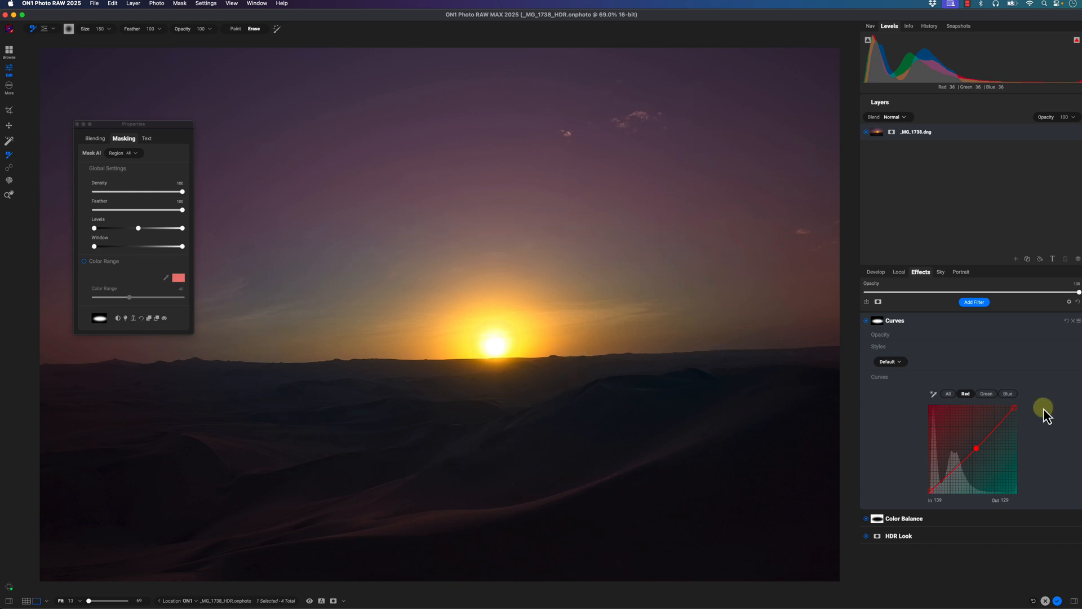
pyautogui.moveTo(937, 529)
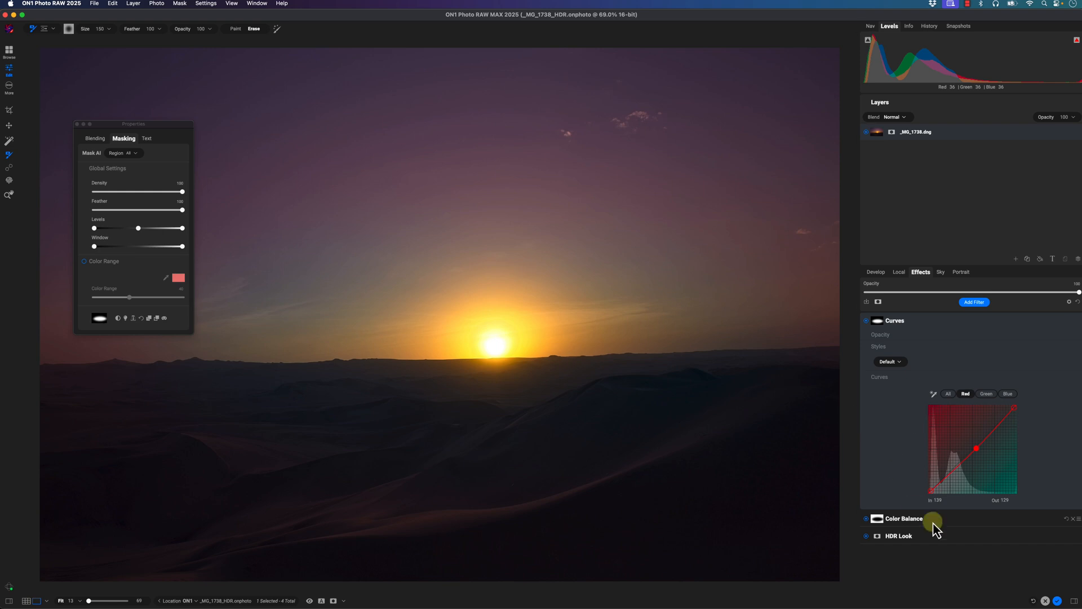
# Reopen the Curves filter and raise the blue channel midpoint from input 132 to 152.
pyautogui.click(903, 518)
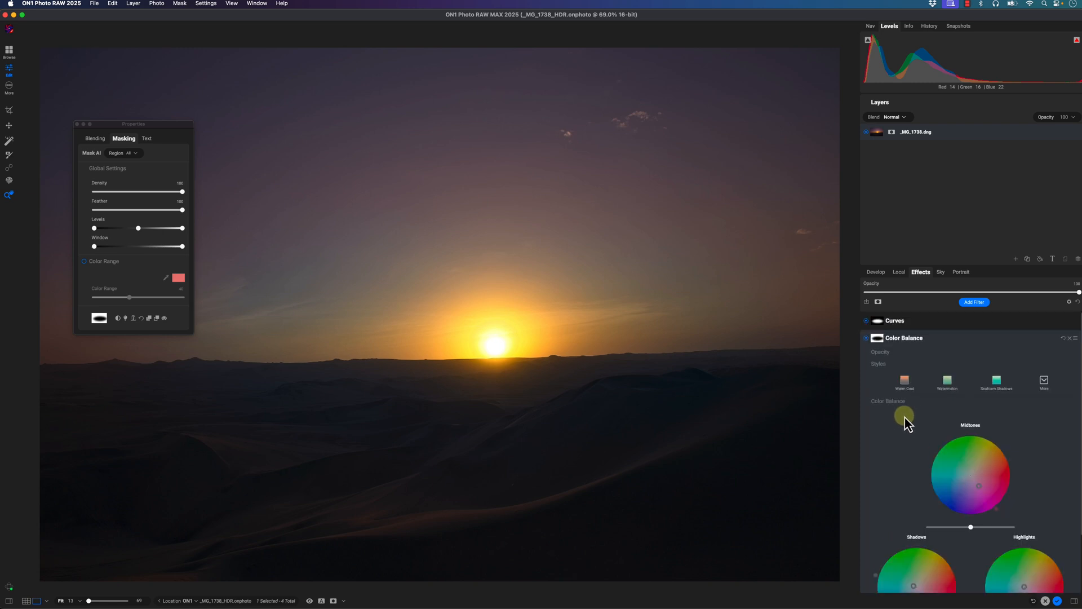
pyautogui.click(895, 320)
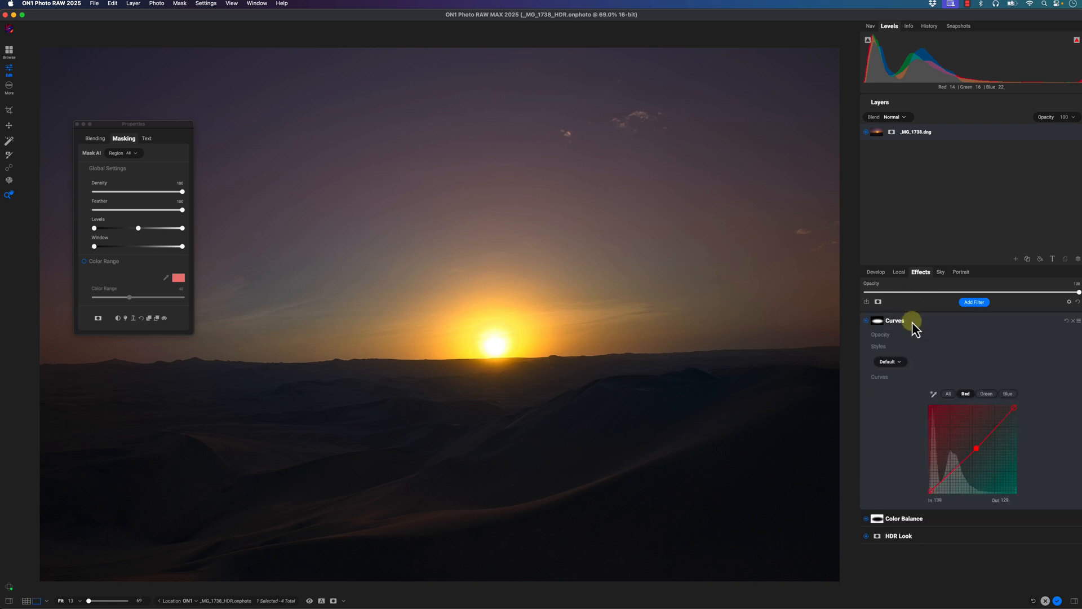
pyautogui.click(866, 320)
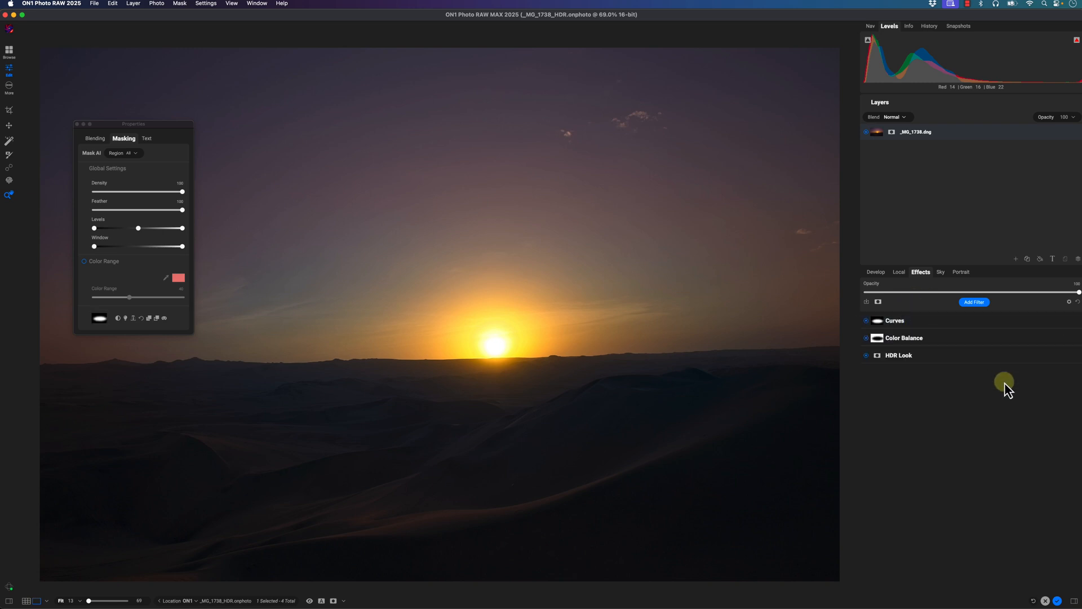
pyautogui.click(895, 320)
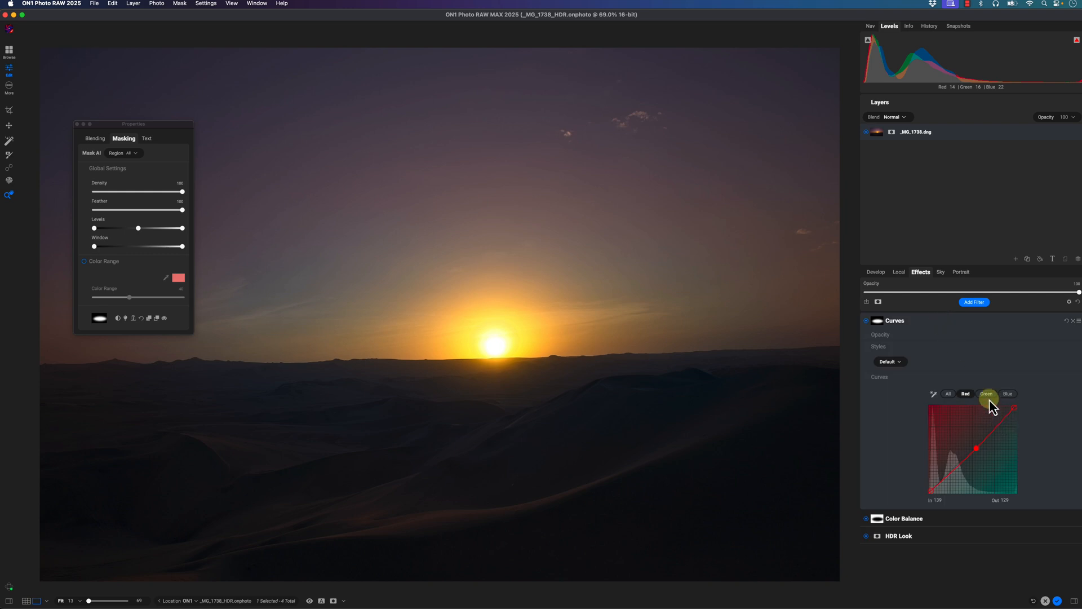
pyautogui.click(986, 393)
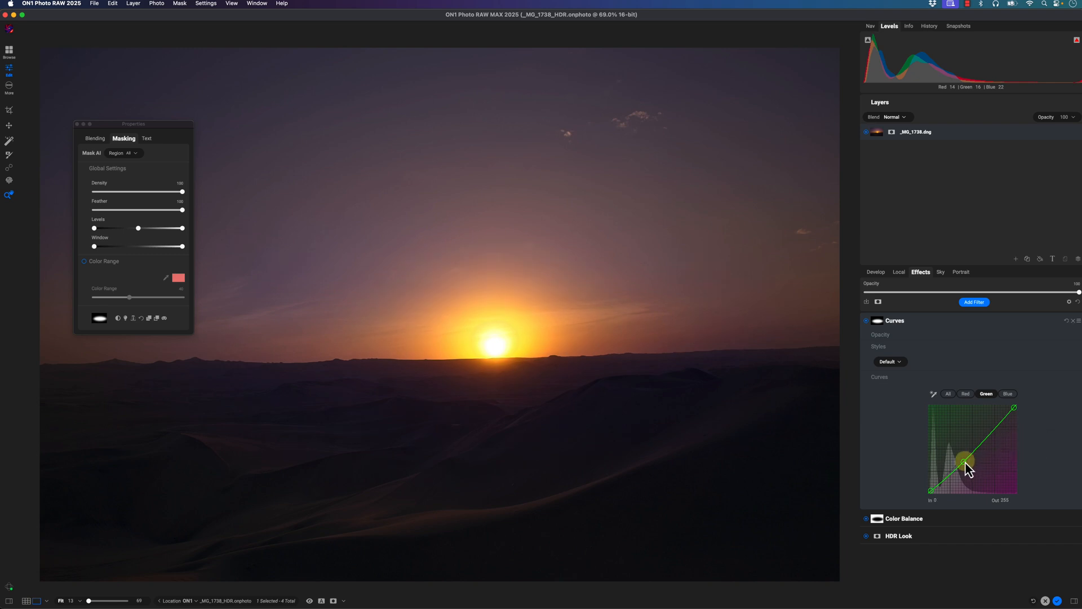
pyautogui.click(1008, 394)
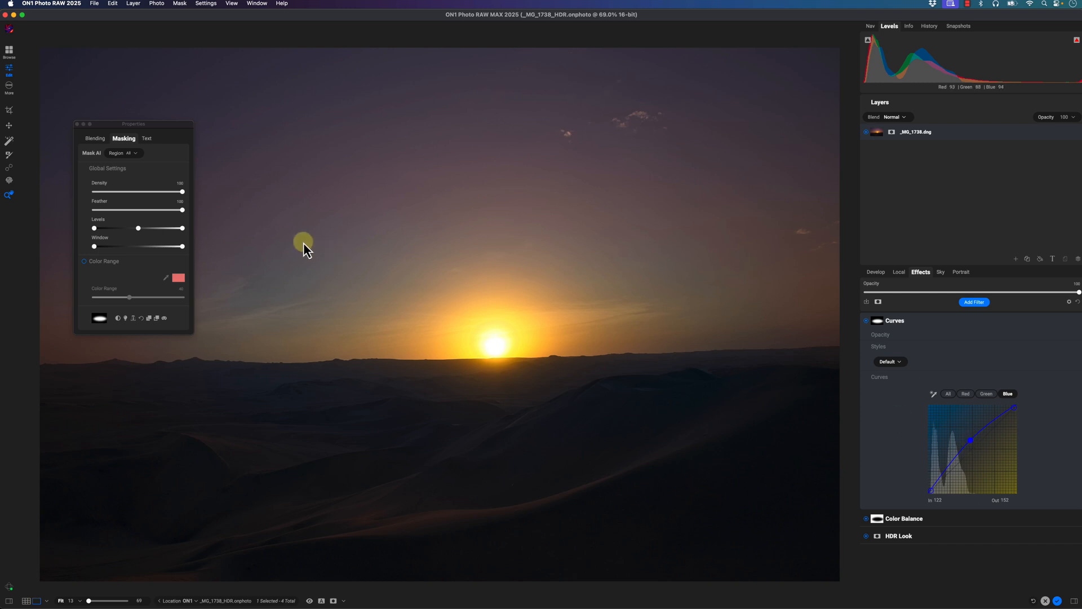
# Toggle Curves off and on to compare, close the mask properties panel, and expand Color Balance.
pyautogui.click(866, 320)
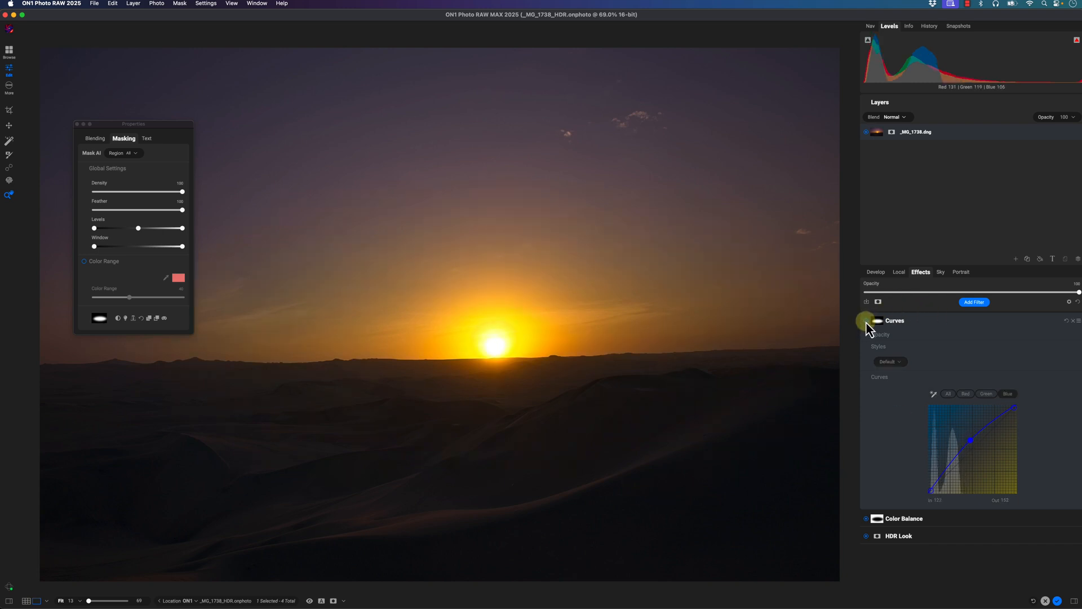
pyautogui.click(1007, 394)
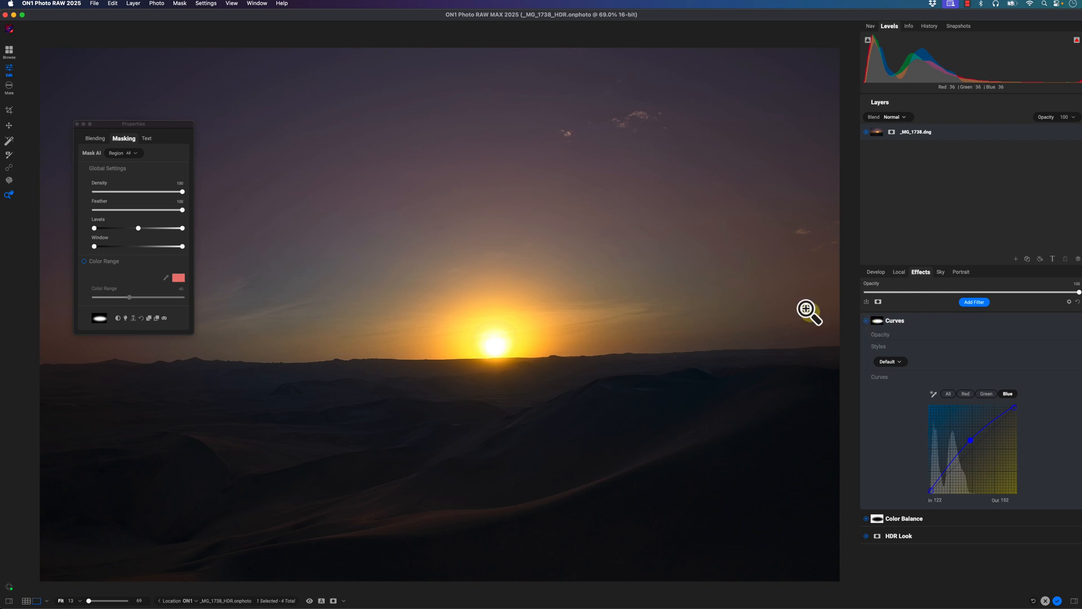
pyautogui.moveTo(133, 123); pyautogui.dragTo(226, 113)
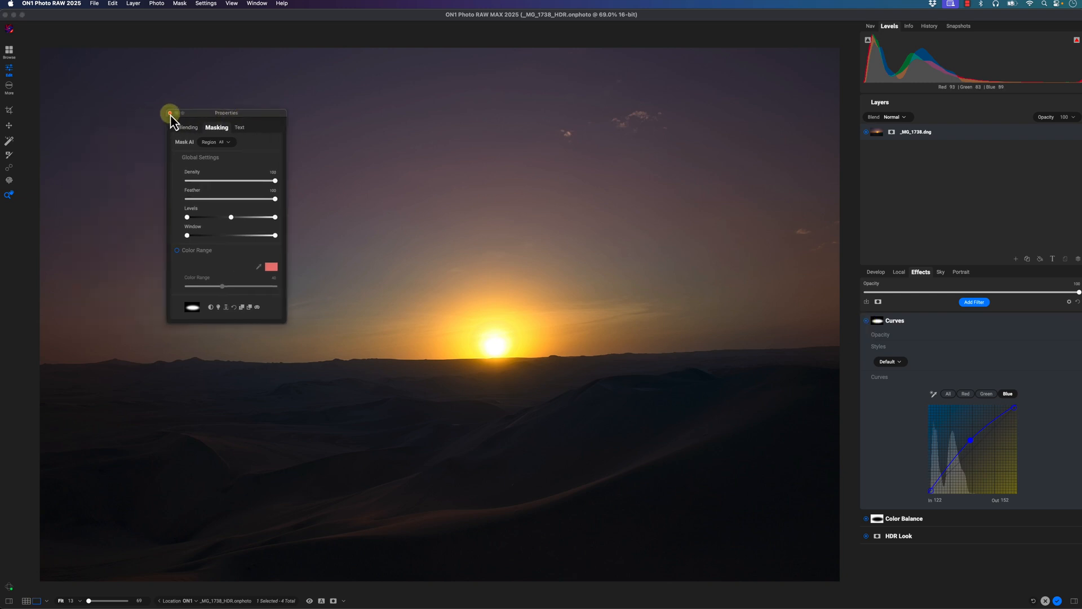
pyautogui.click(171, 112)
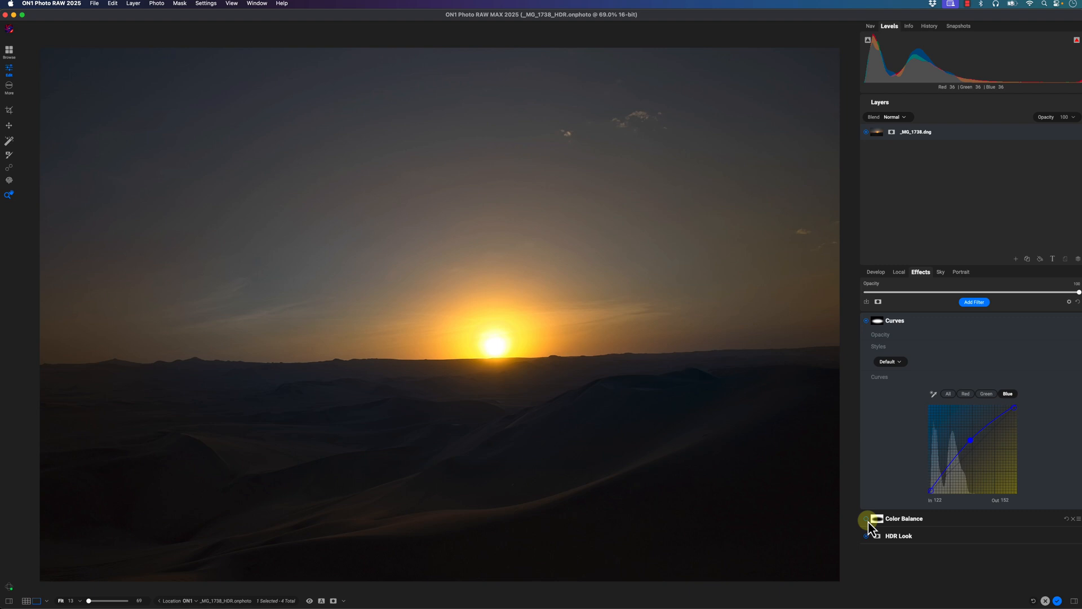
pyautogui.click(904, 518)
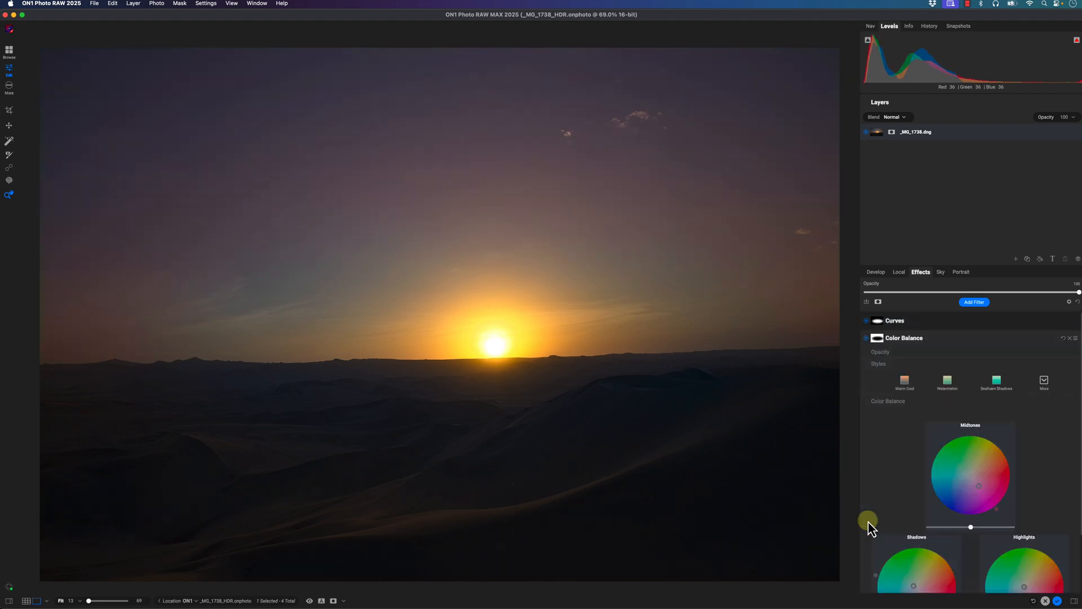
pyautogui.moveTo(897, 373)
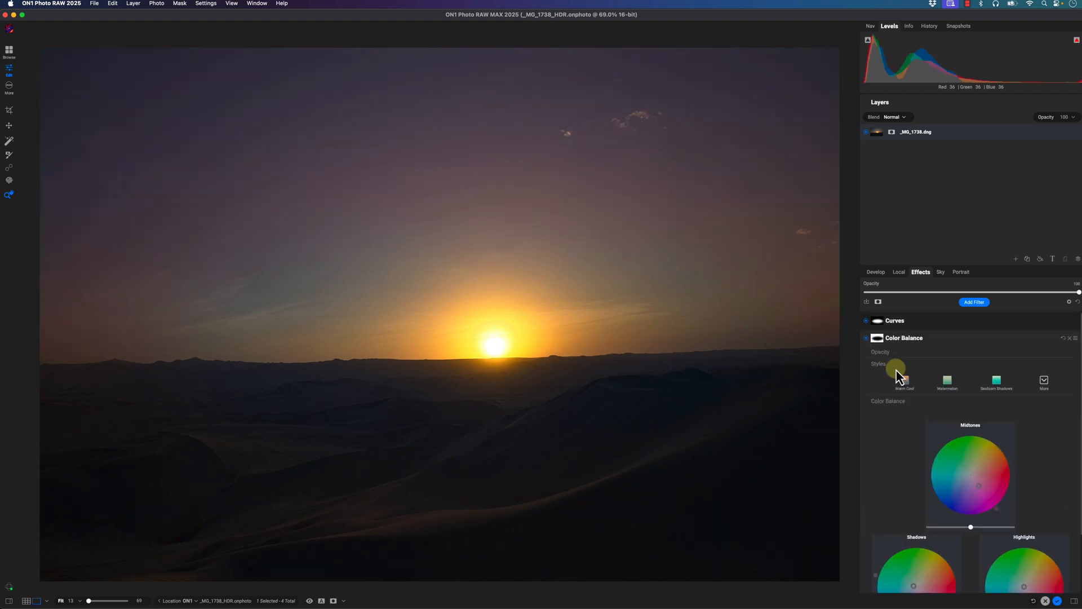
pyautogui.click(876, 271)
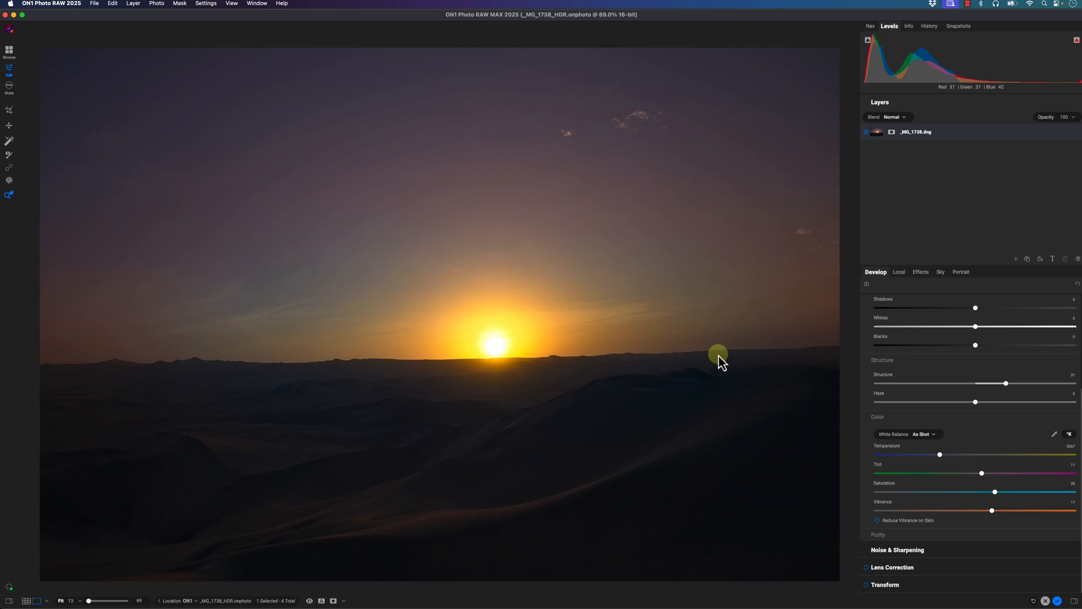
# Hide all edits and show them again to compare the original with the graded sunset.
pyautogui.click(309, 601)
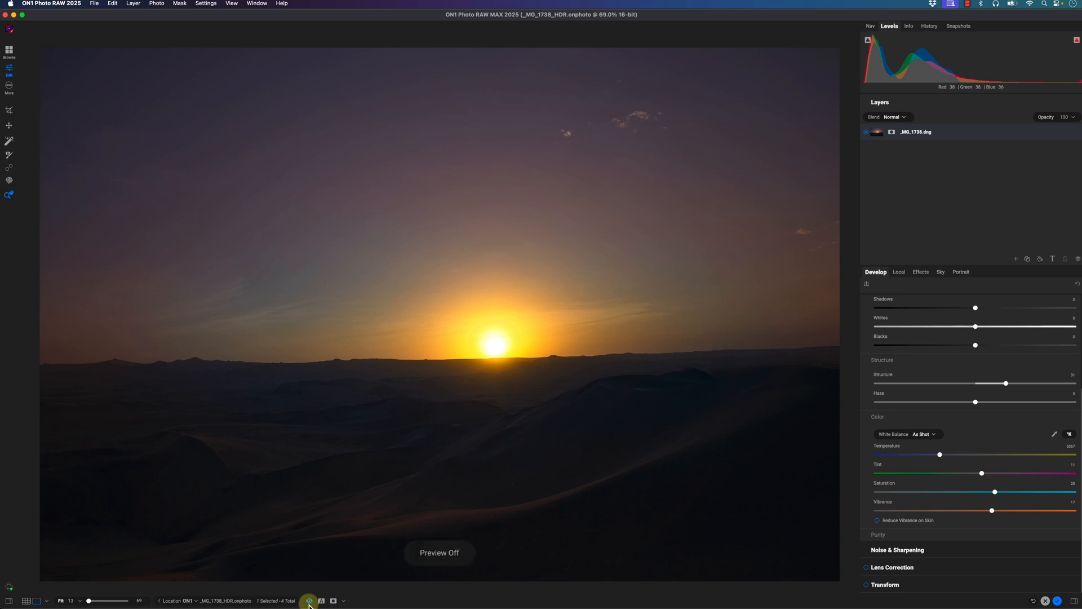
pyautogui.click(308, 601)
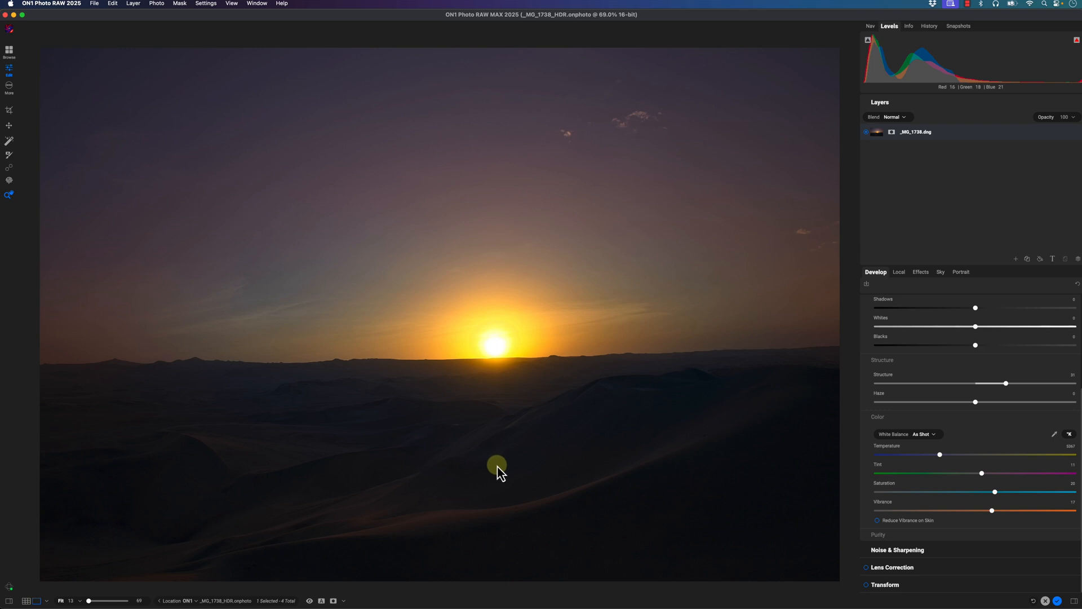
pyautogui.moveTo(400, 170)
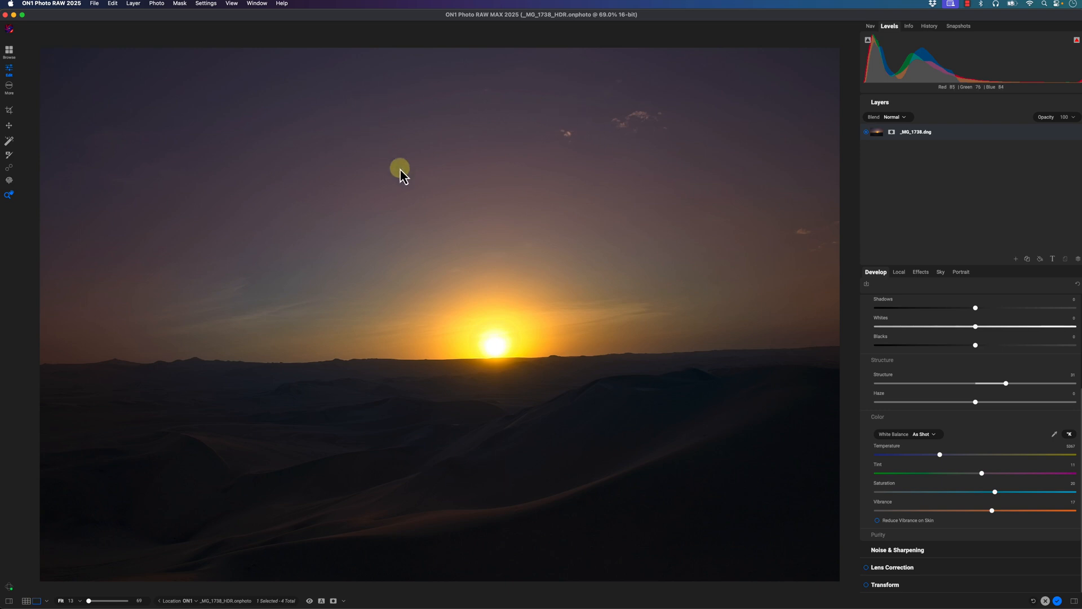
pyautogui.moveTo(385, 322)
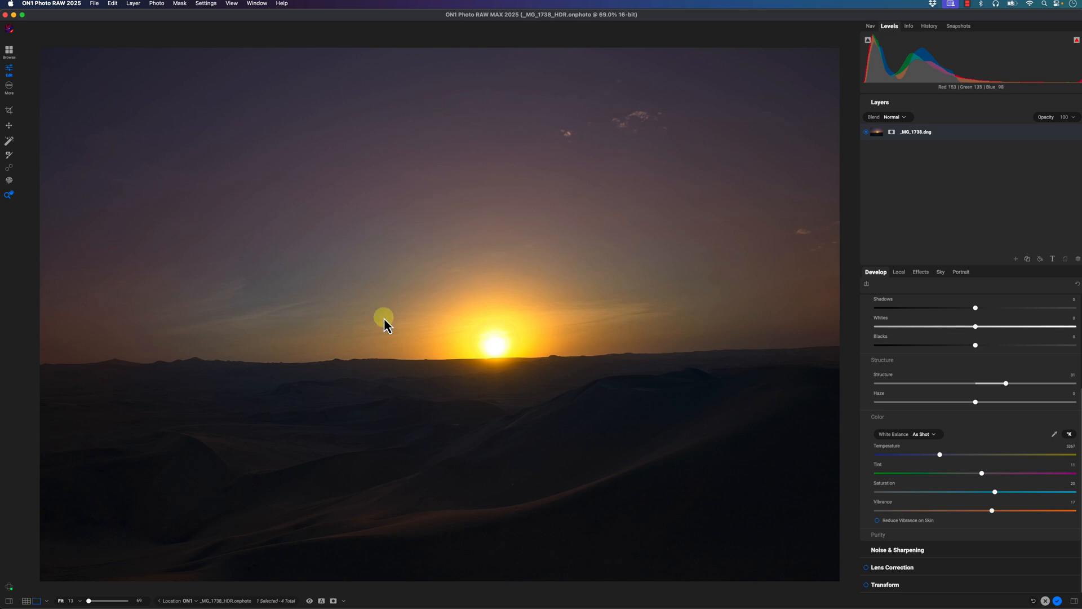
pyautogui.moveTo(489, 365)
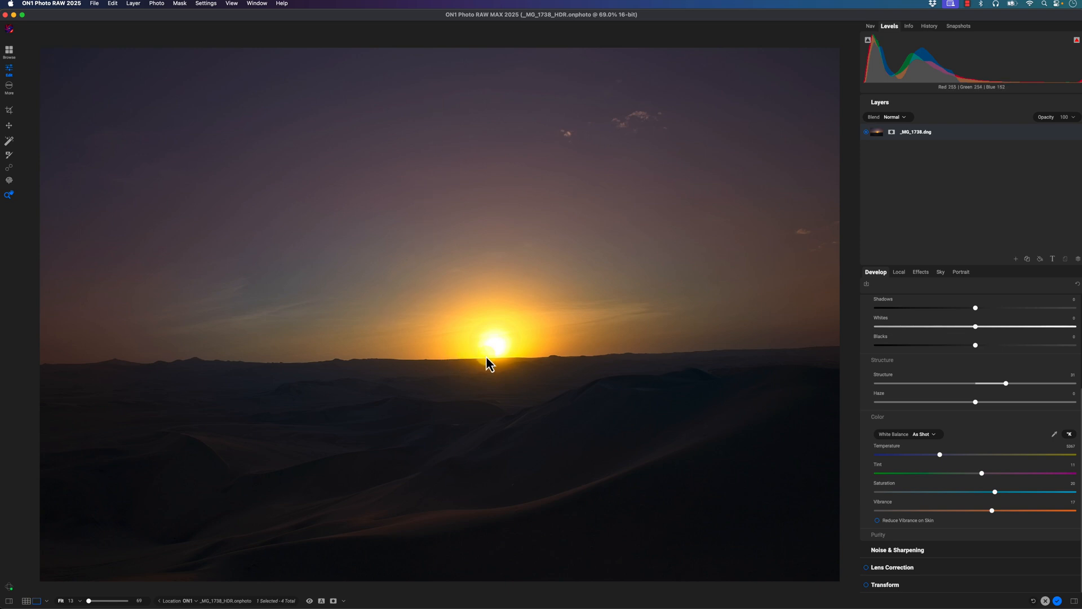
pyautogui.moveTo(471, 365)
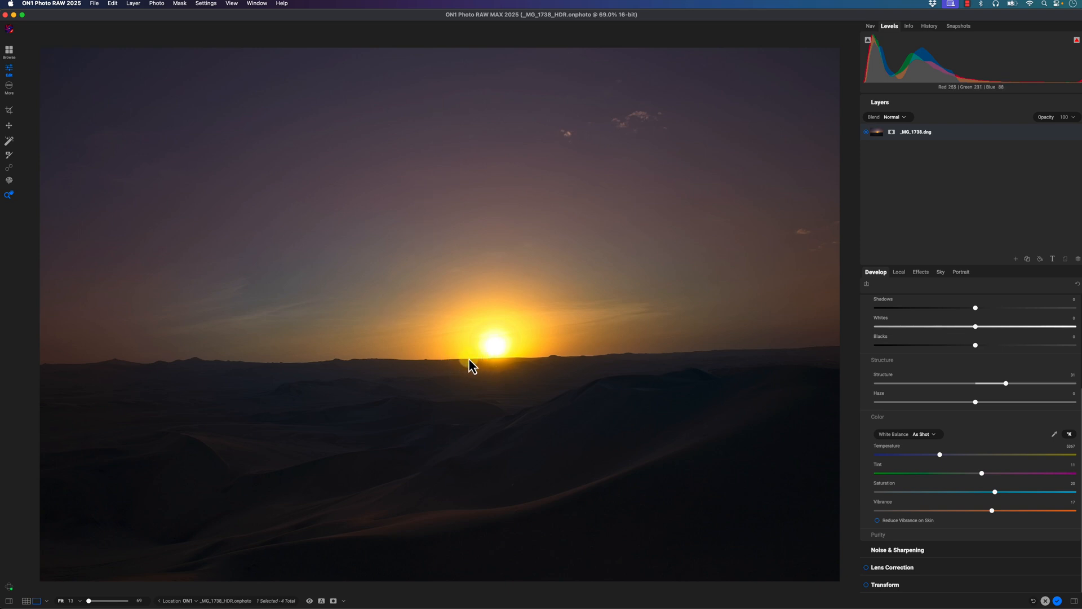